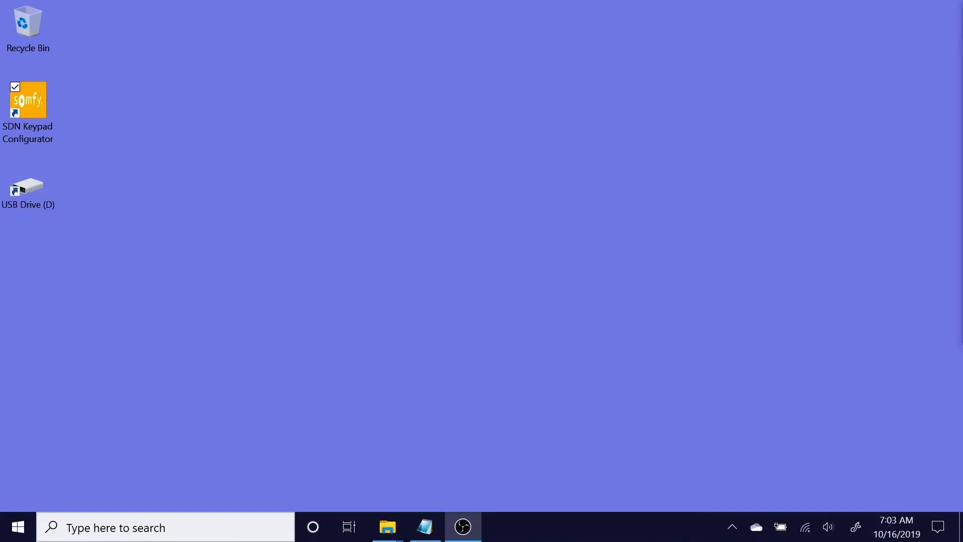
Step: Browse the USB drive's SDN TOOLS folder and close it again
click(28, 187)
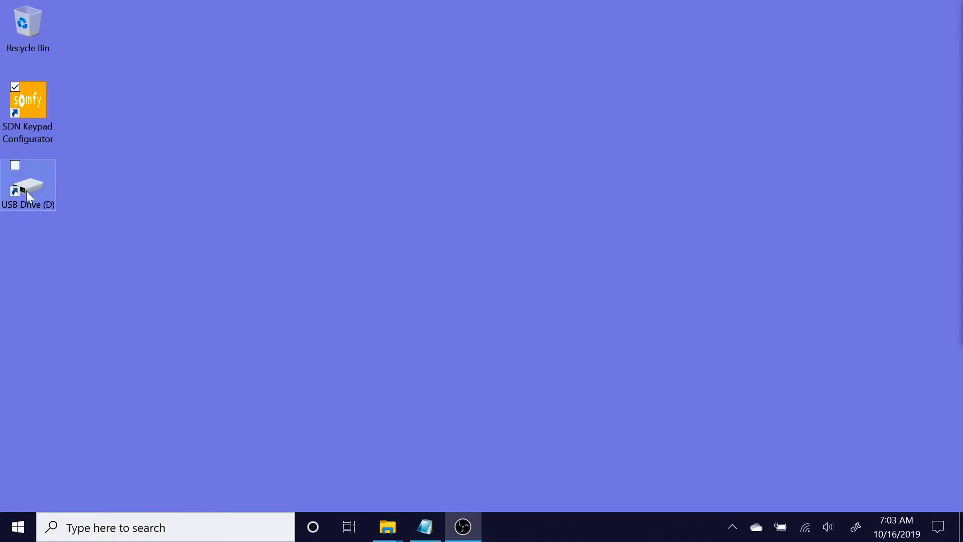
double_click(28, 187)
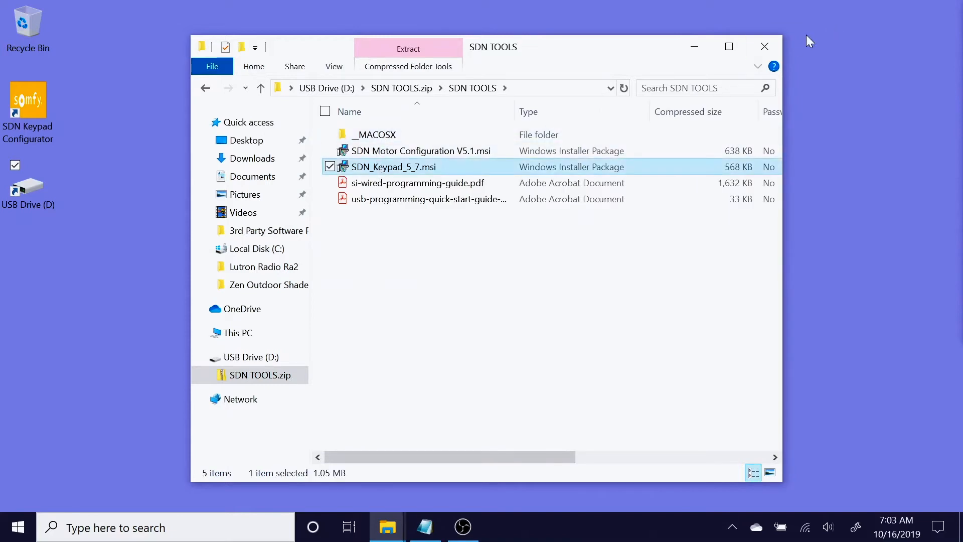
click(765, 47)
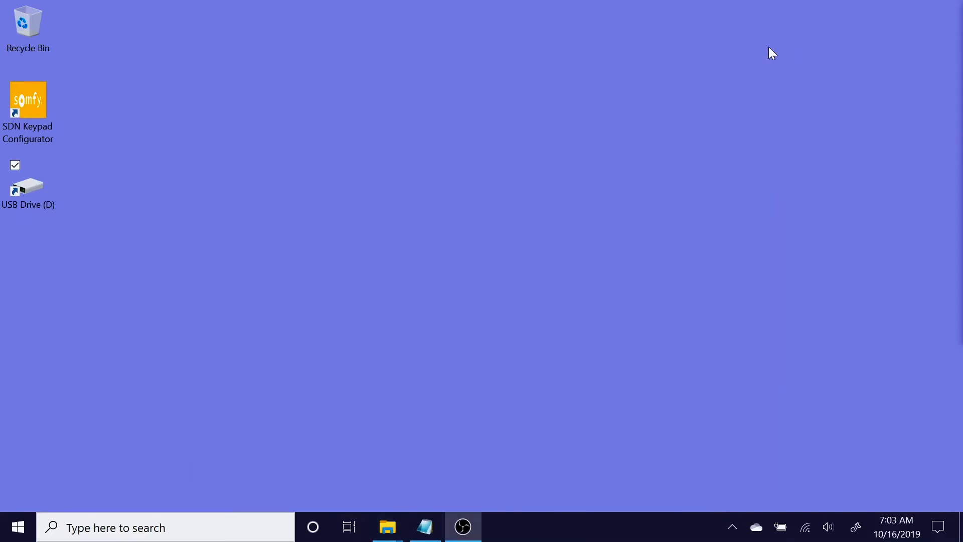
mouse_move(227, 205)
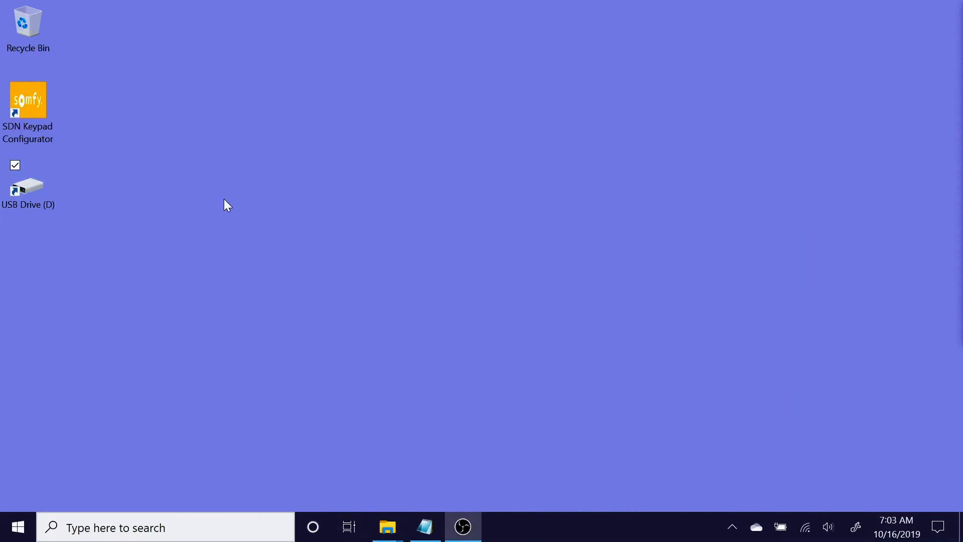
mouse_move(51, 423)
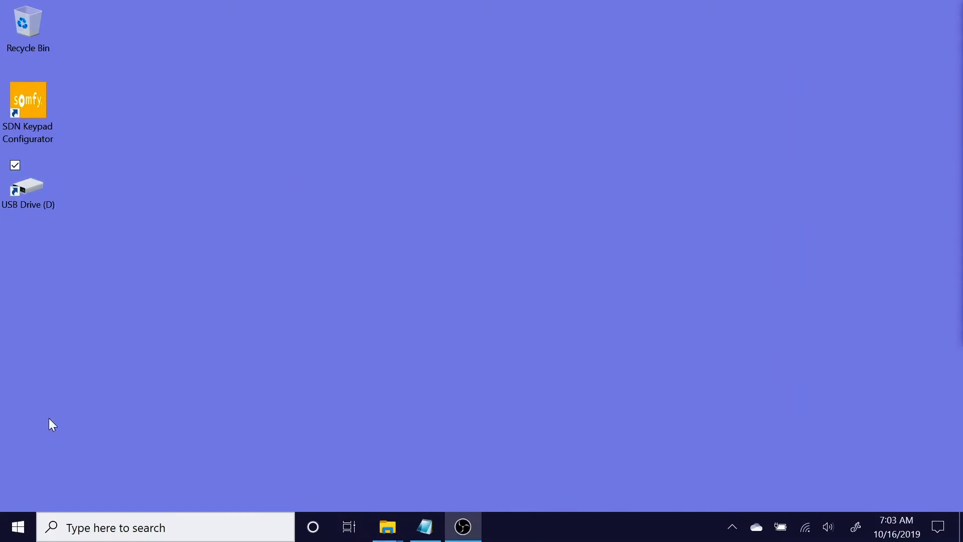
Step: Check in Device Manager that USB Serial Port COM5 uses 4800 baud, 8 data bits, odd parity, 1 stop bit
right_click(17, 527)
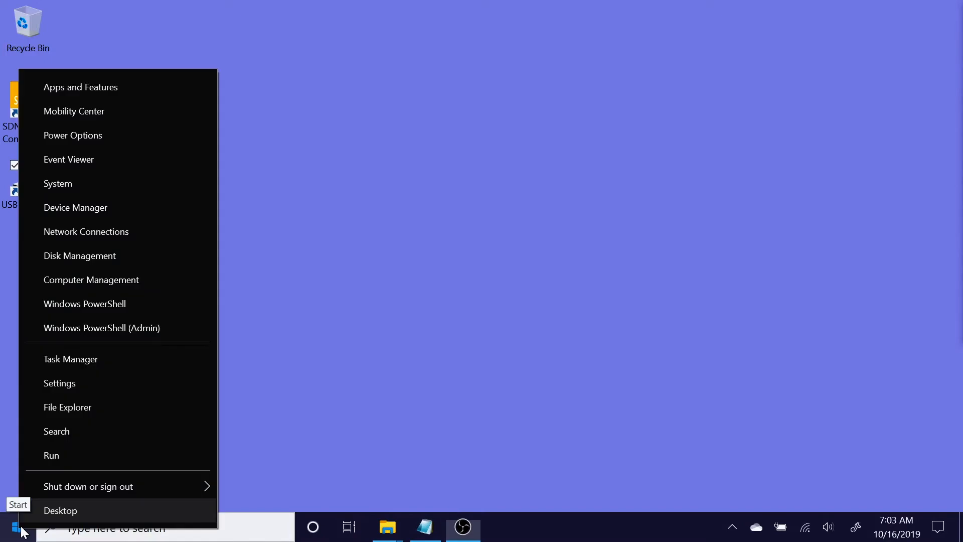
mouse_move(75, 208)
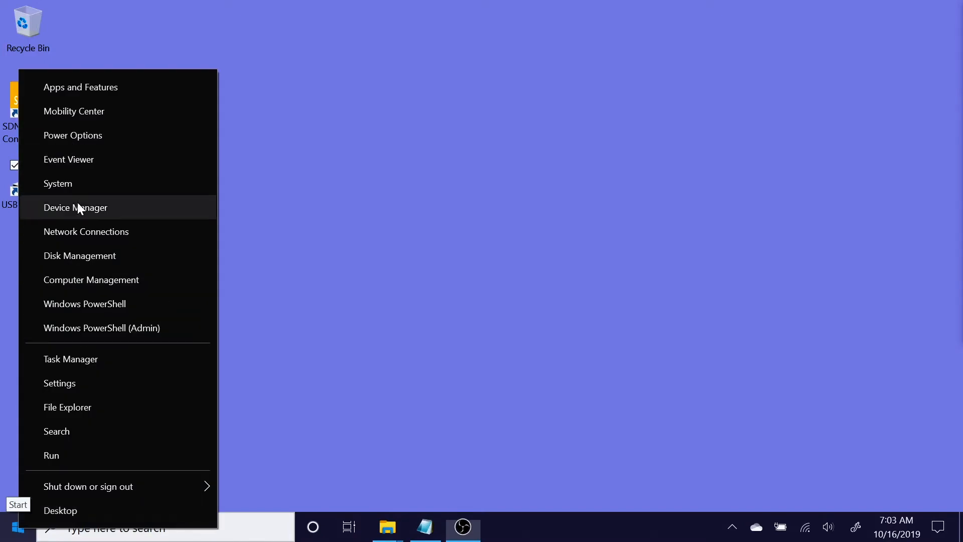
click(75, 206)
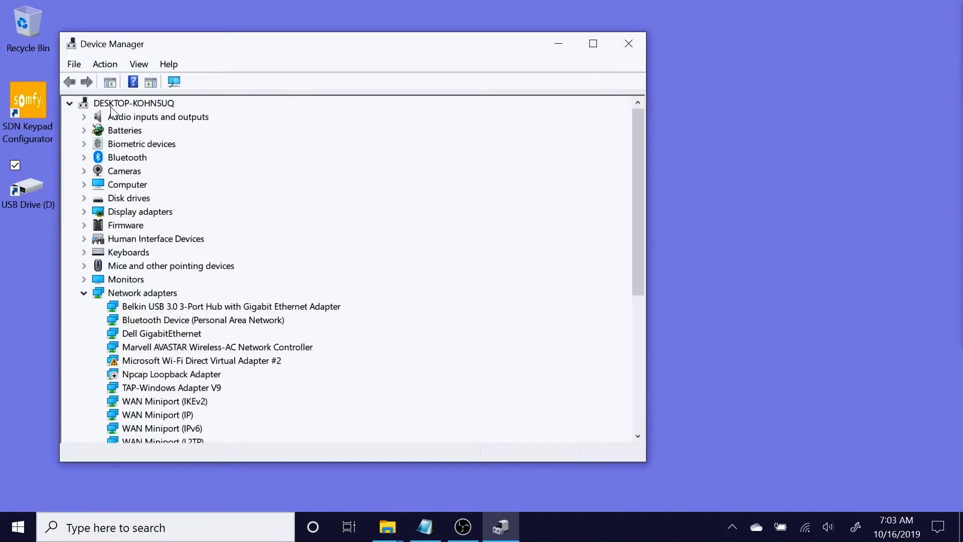
scroll(down, 3)
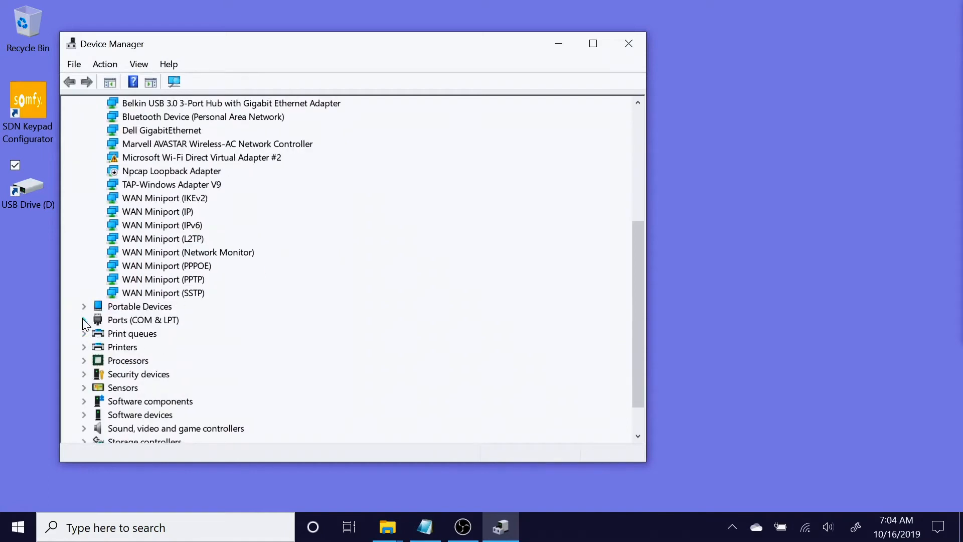
click(83, 319)
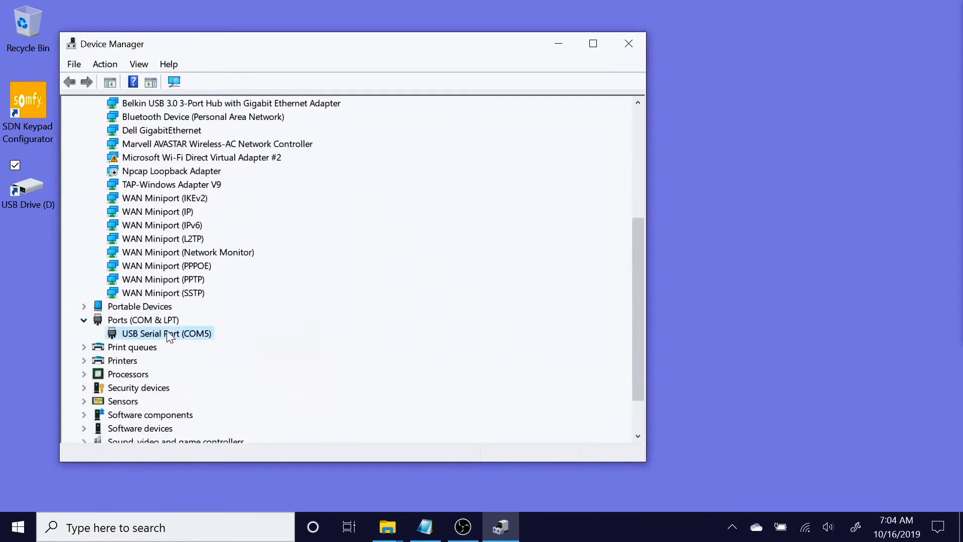
right_click(167, 333)
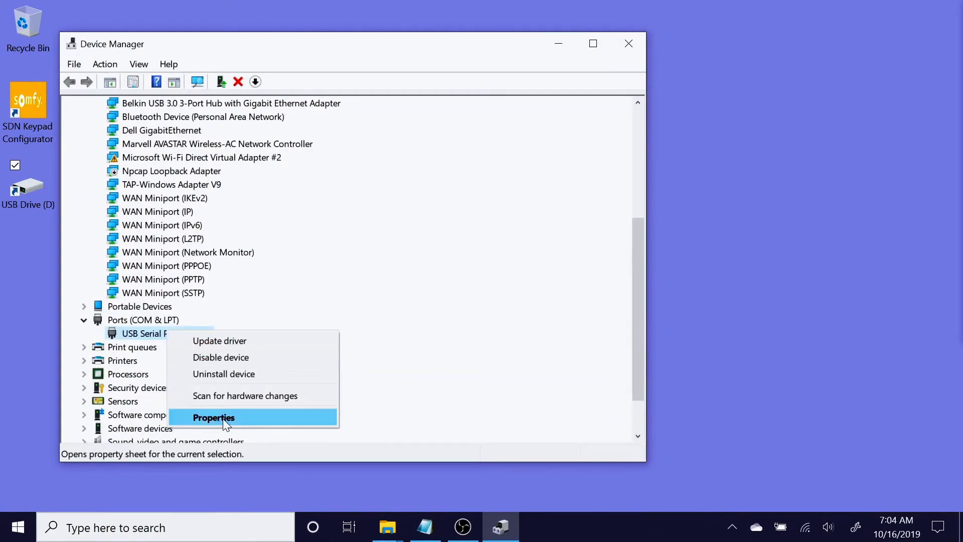
click(213, 417)
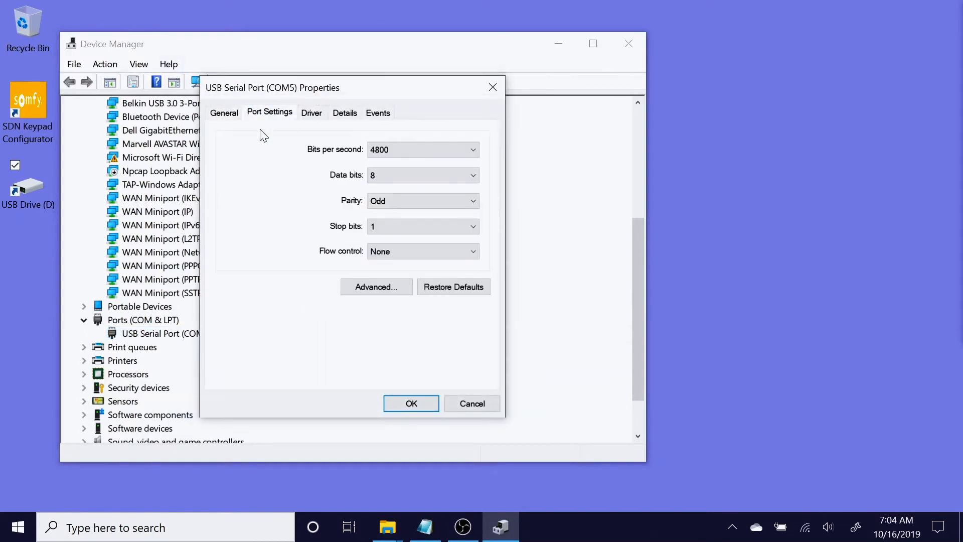
mouse_move(281, 159)
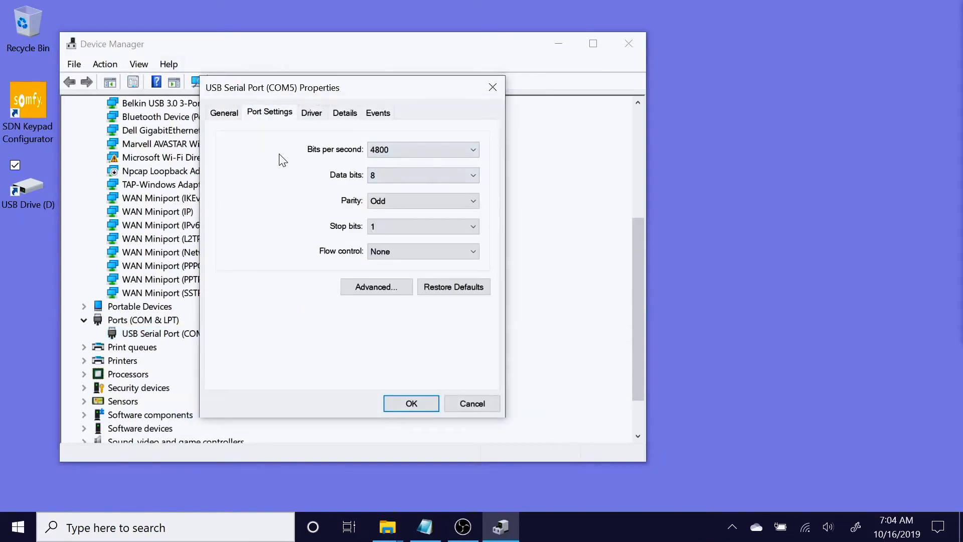
mouse_move(381, 142)
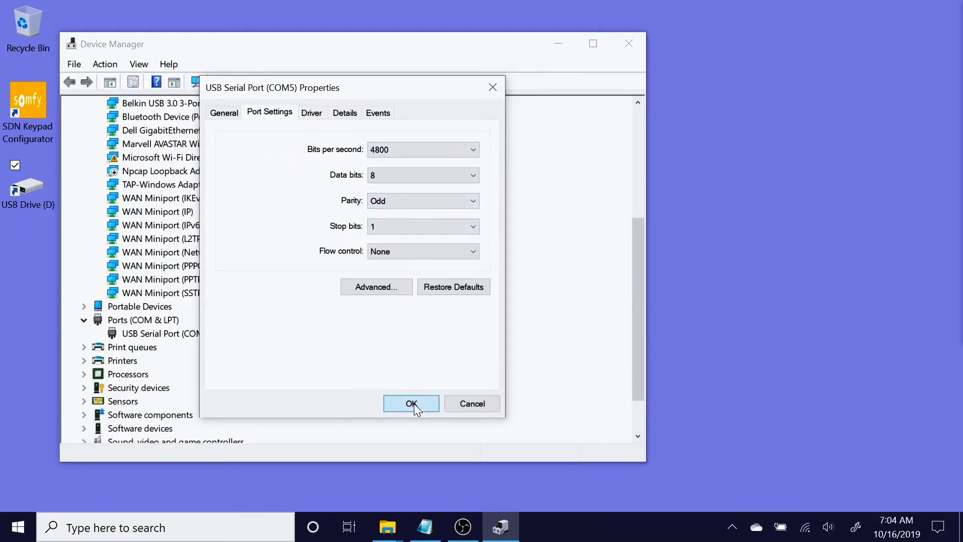
click(411, 403)
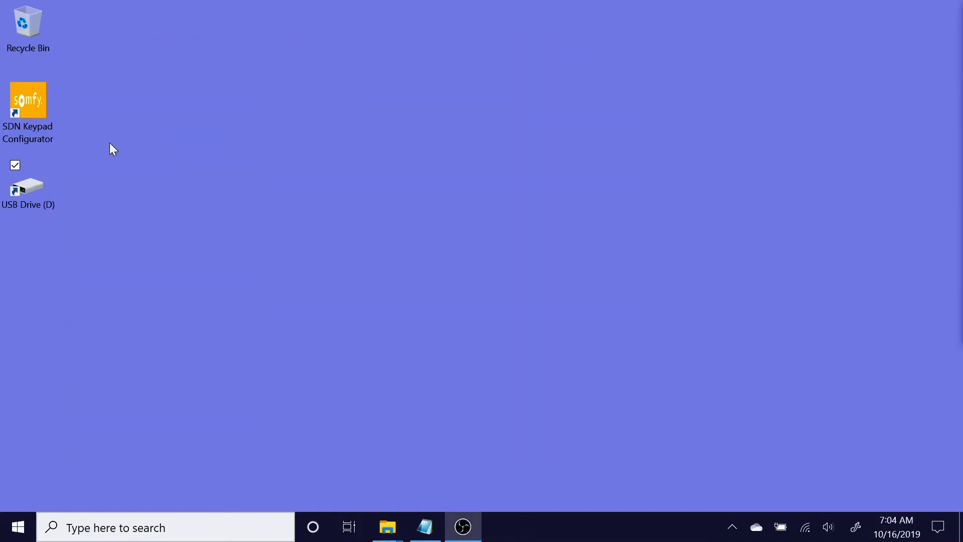
Step: Launch the SDN Keypad Configurator and connect to the keypad on COM5
click(28, 101)
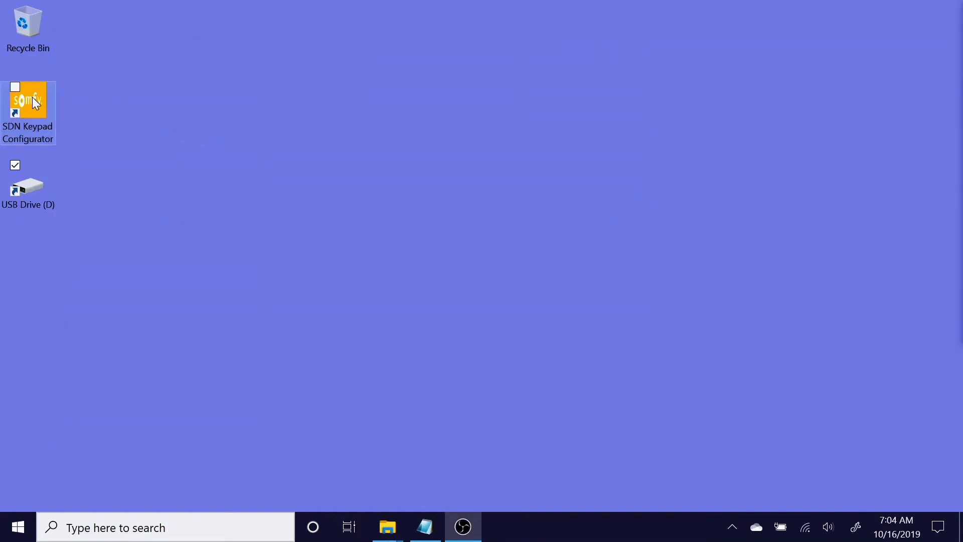
double_click(28, 101)
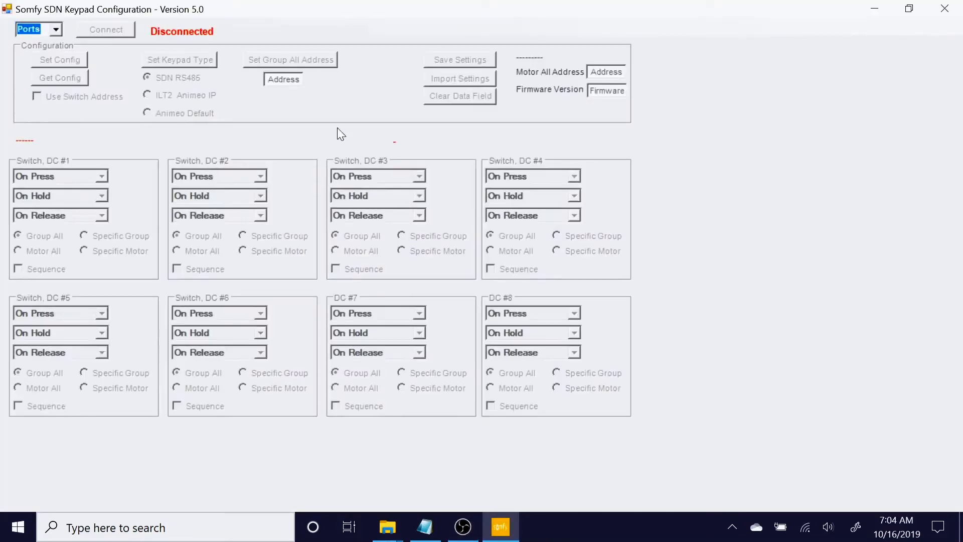
mouse_move(24, 53)
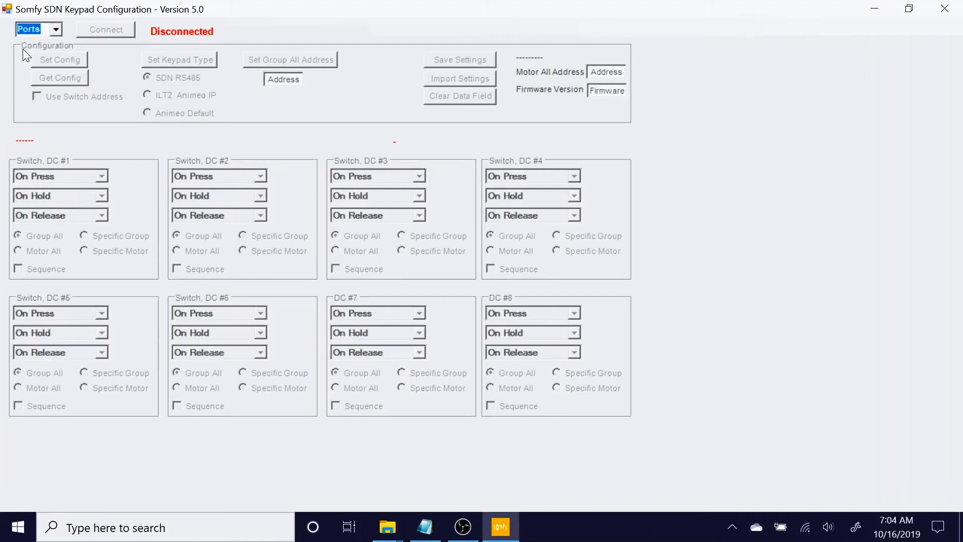
click(54, 29)
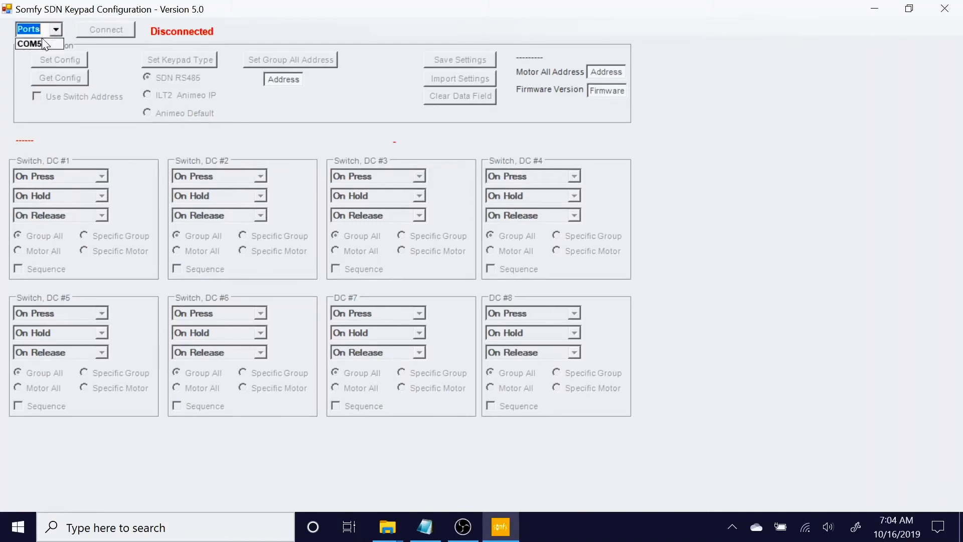
mouse_move(31, 44)
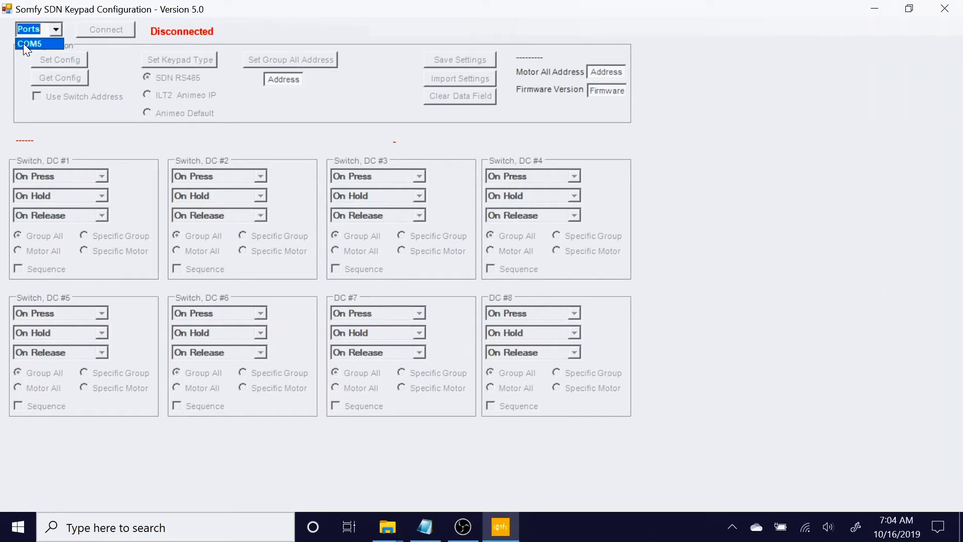
click(31, 43)
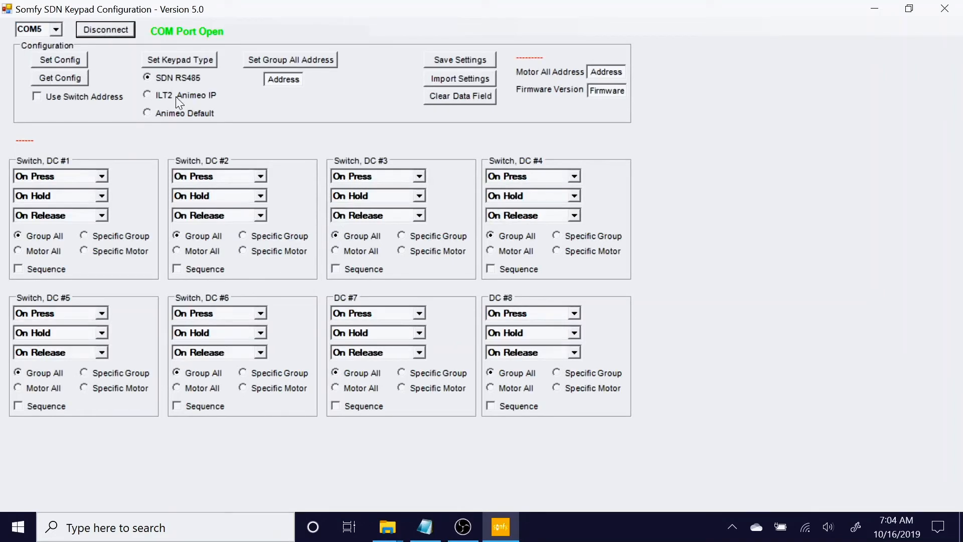
mouse_move(67, 196)
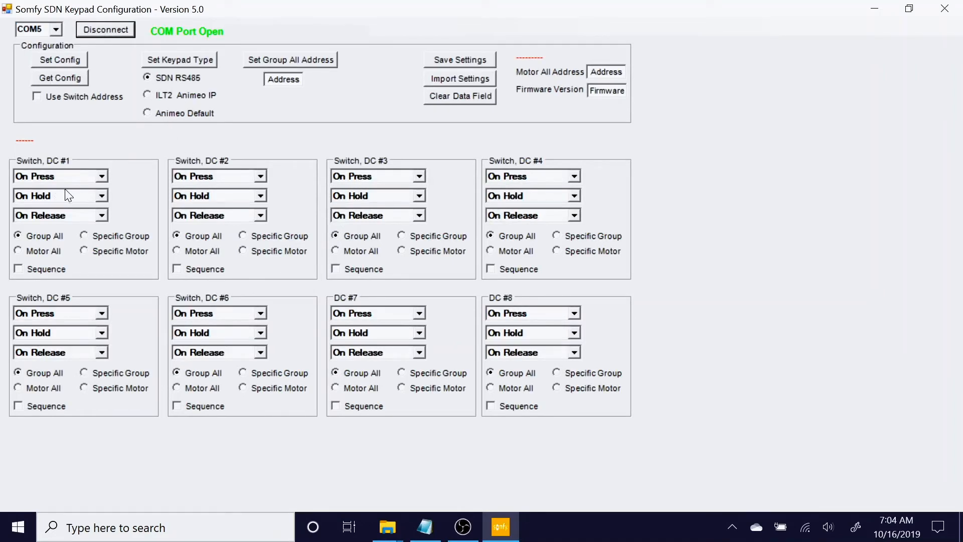
mouse_move(142, 190)
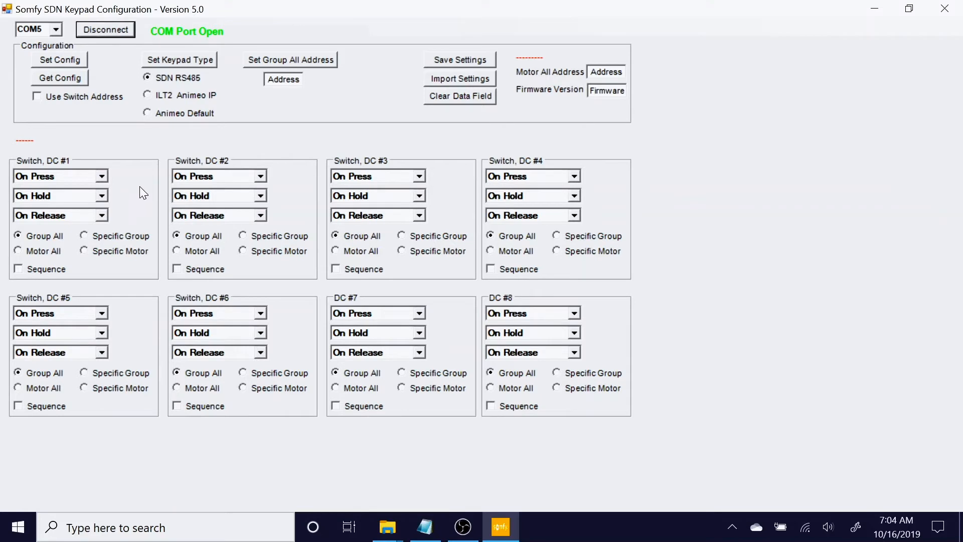
mouse_move(18, 165)
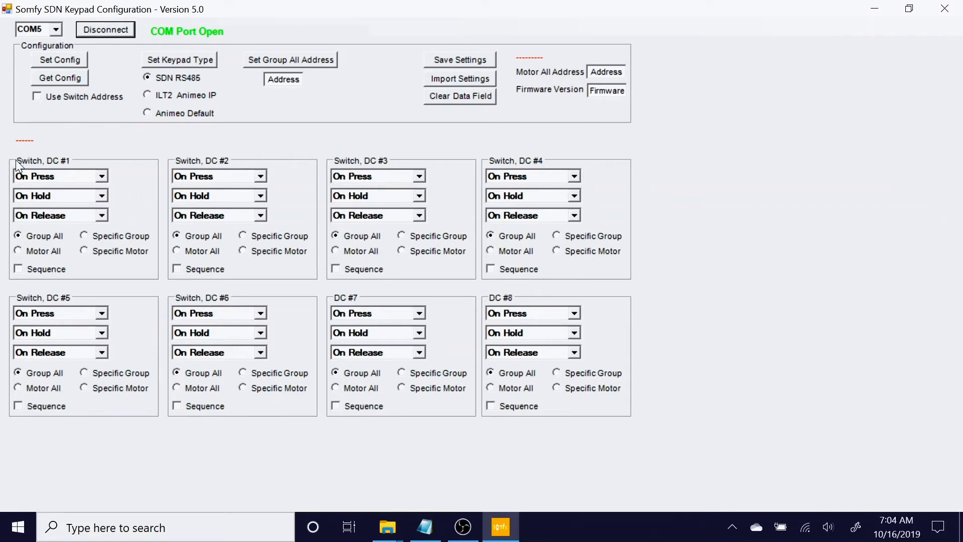
mouse_move(69, 166)
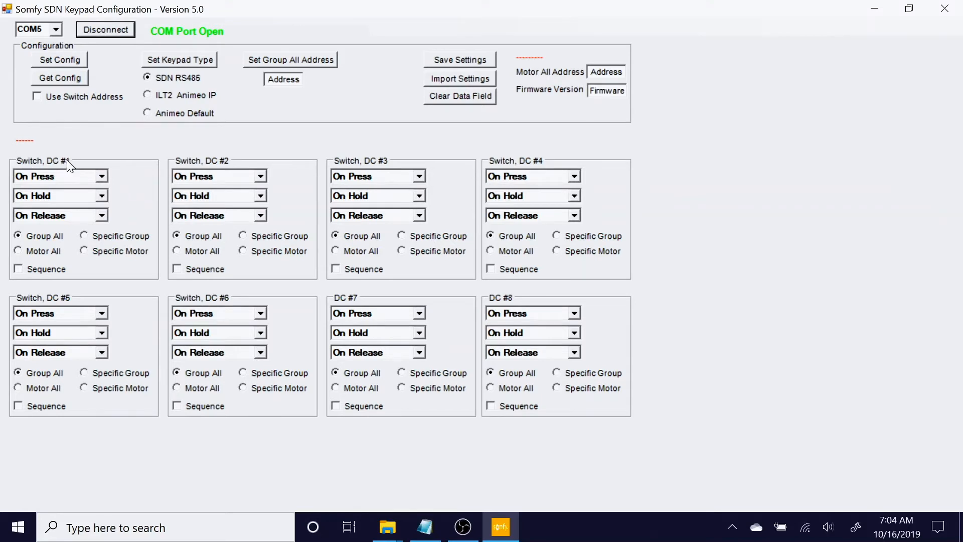
mouse_move(170, 190)
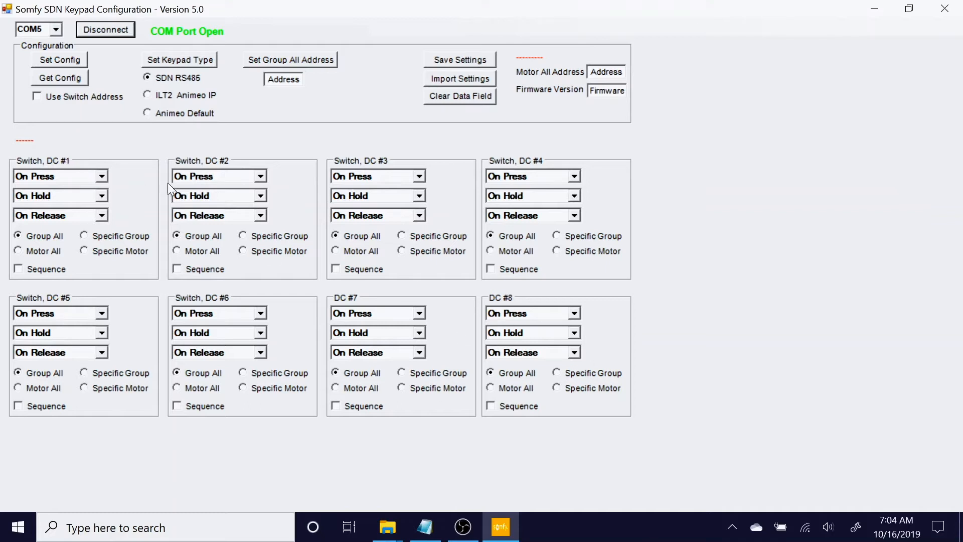
mouse_move(298, 199)
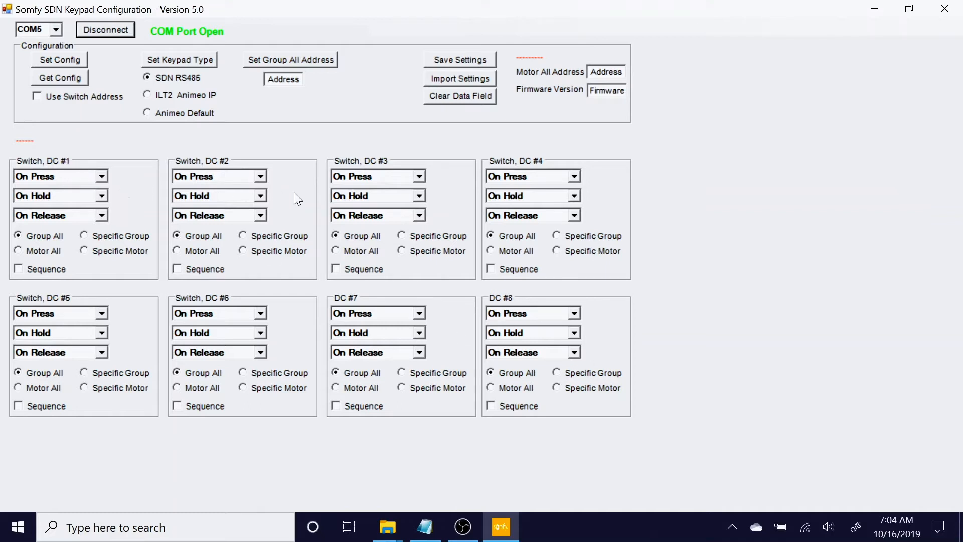
mouse_move(116, 341)
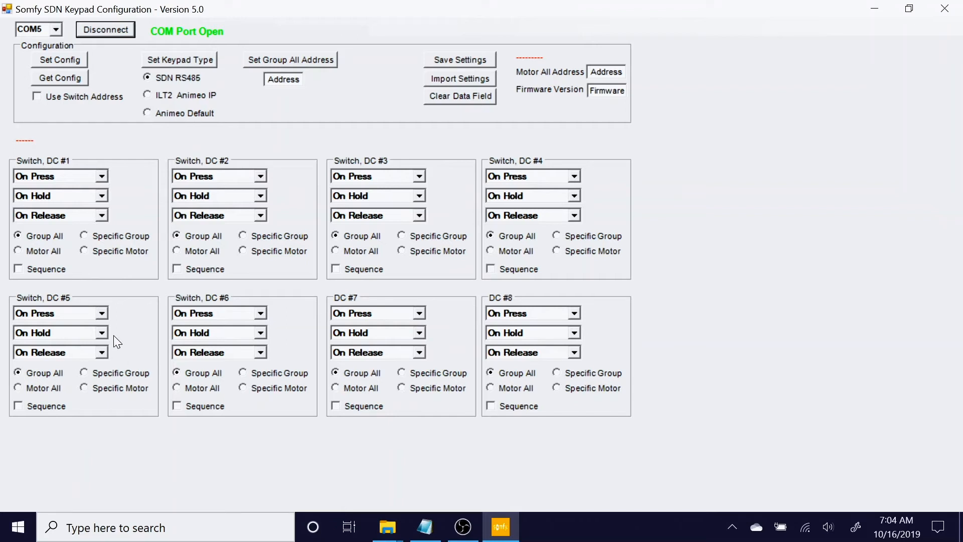
mouse_move(578, 321)
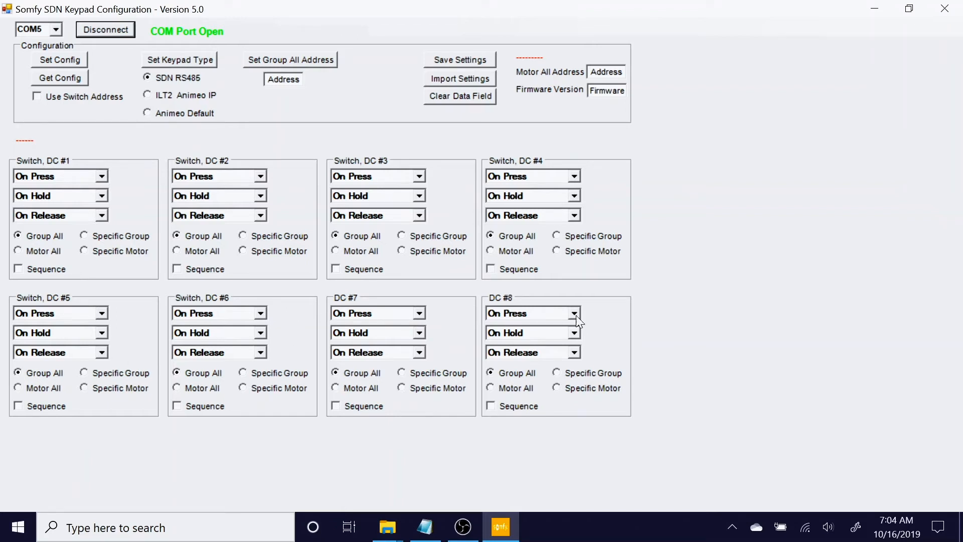
mouse_move(335, 341)
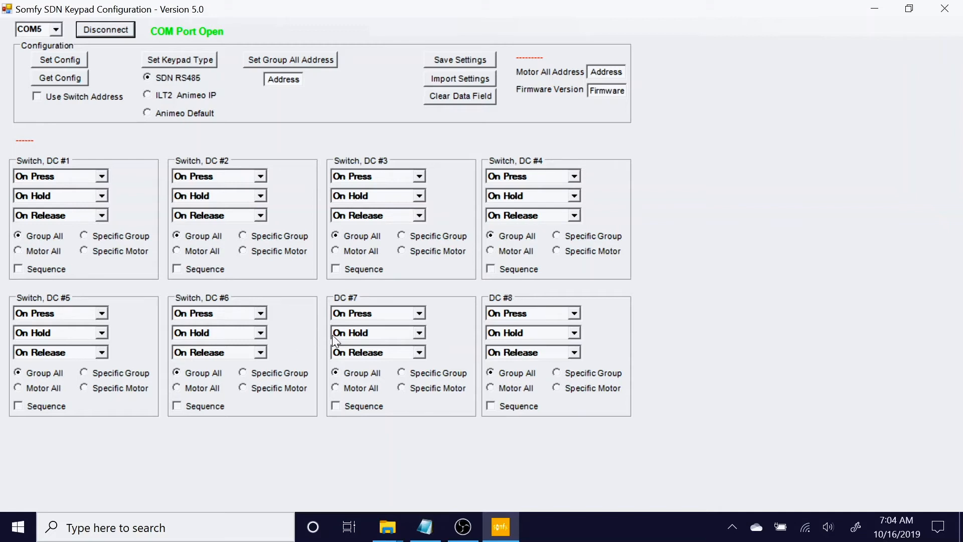
mouse_move(622, 341)
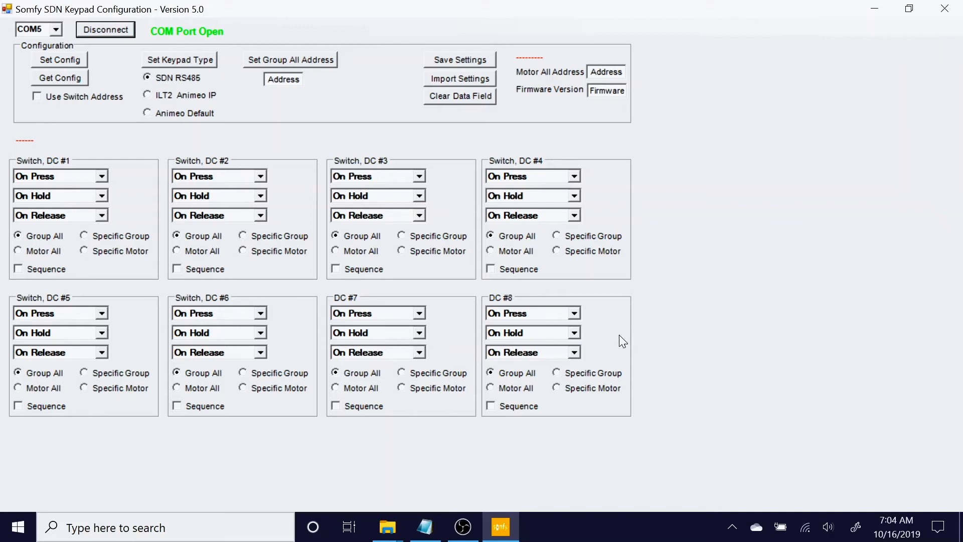
mouse_move(50, 211)
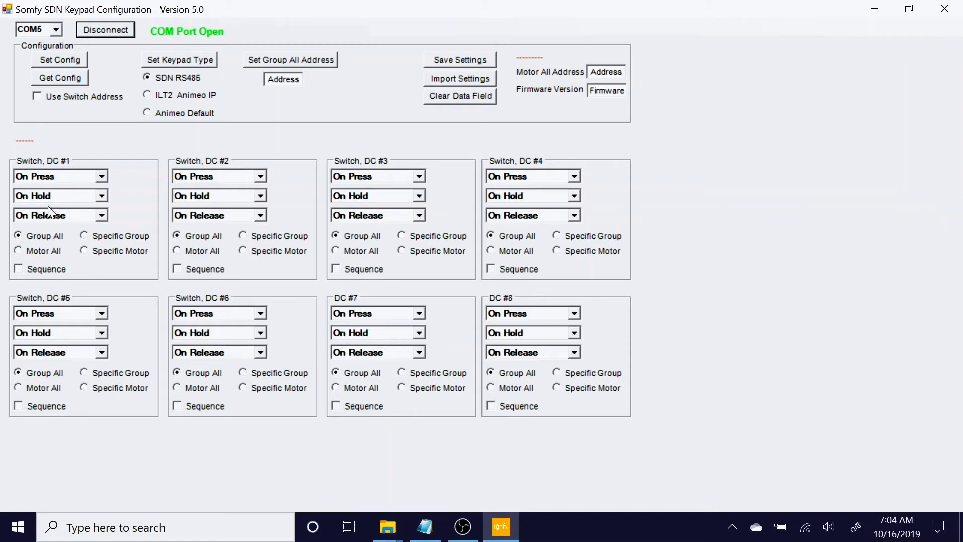
mouse_move(453, 358)
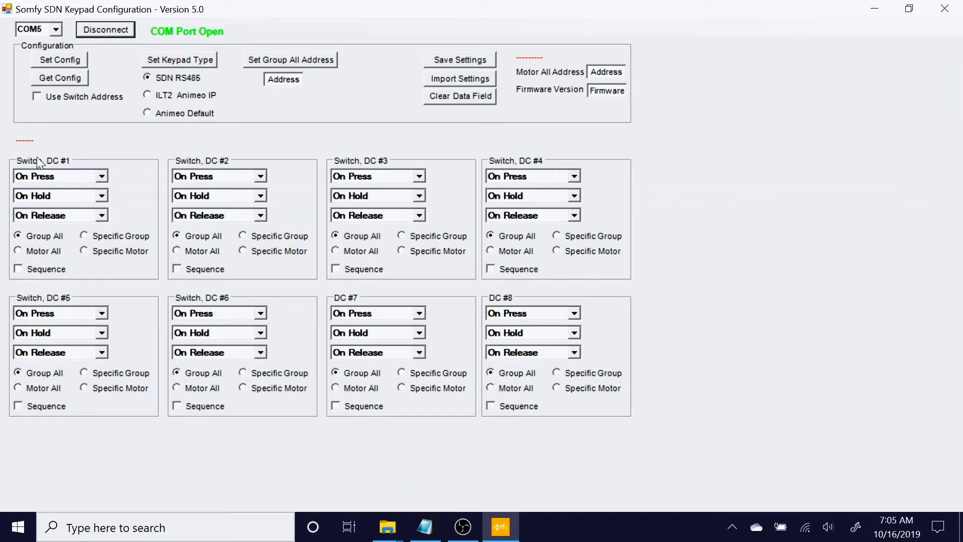
mouse_move(71, 183)
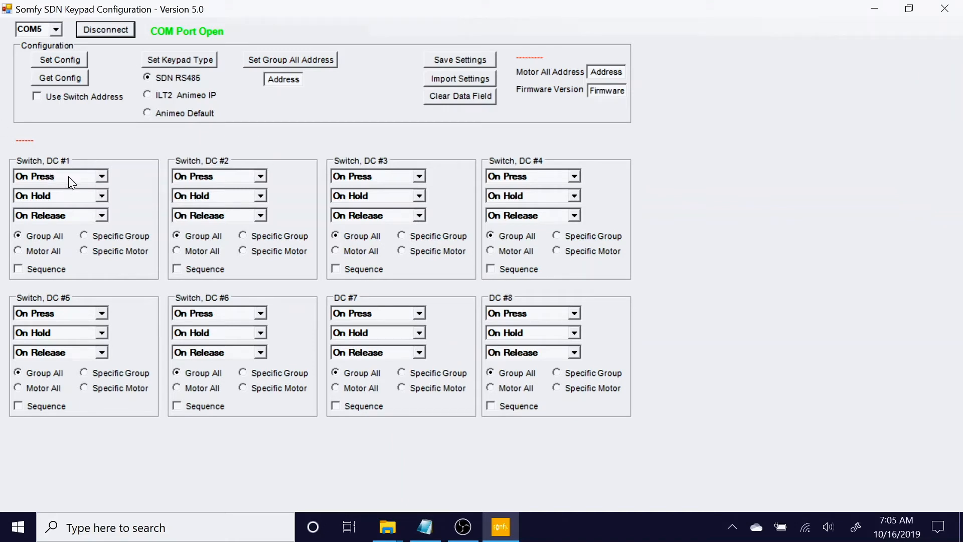
mouse_move(99, 182)
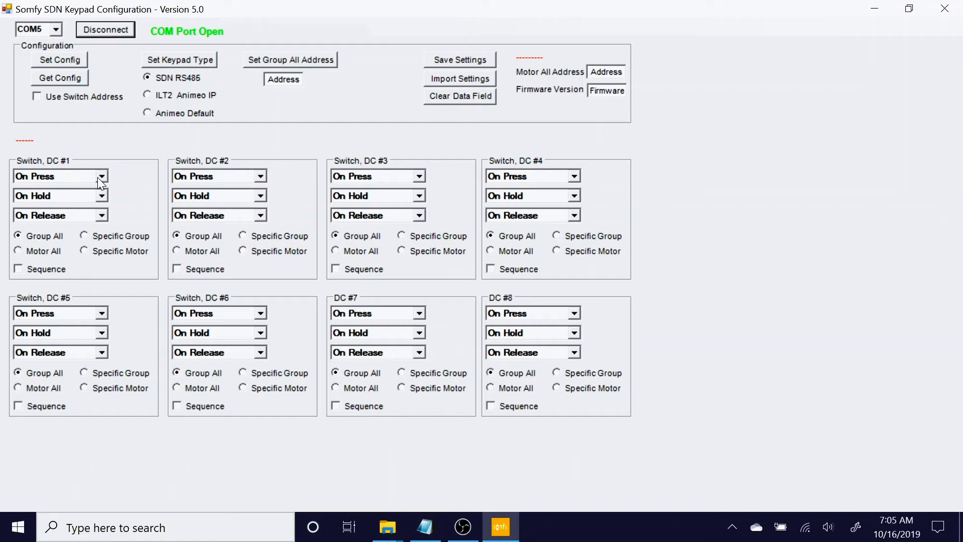
mouse_move(51, 202)
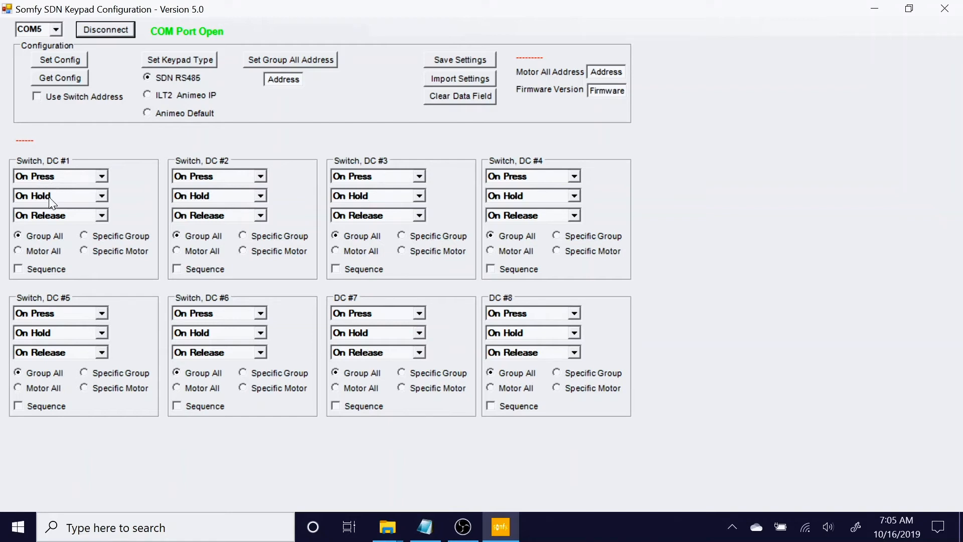
mouse_move(58, 221)
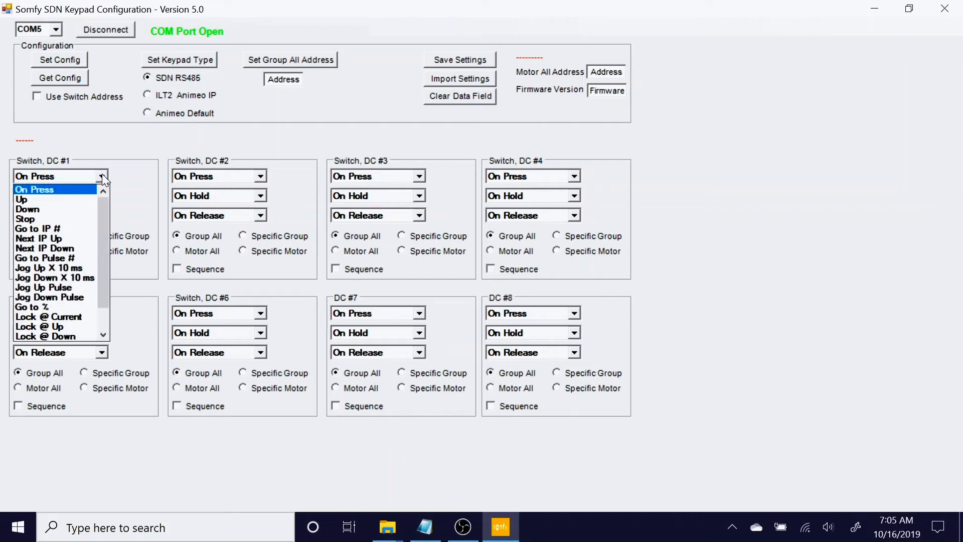
mouse_move(55, 209)
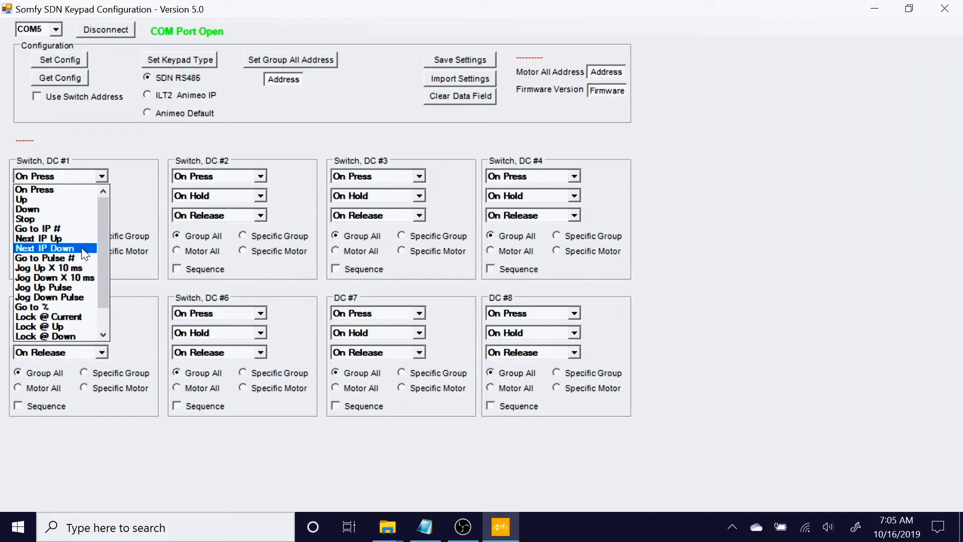
mouse_move(55, 307)
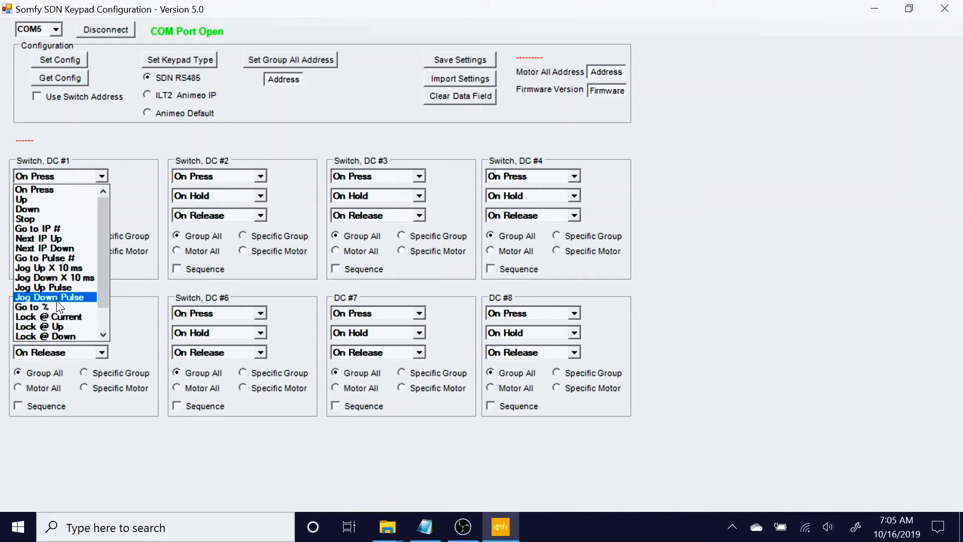
Step: Give switch DC #1 Stop on release and target a specific motor, selecting its address field
click(59, 190)
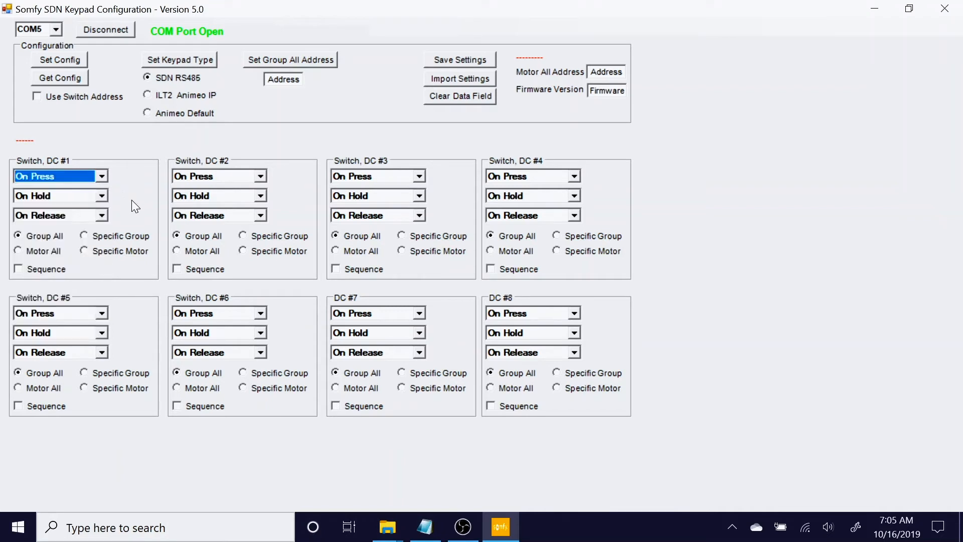
mouse_move(139, 196)
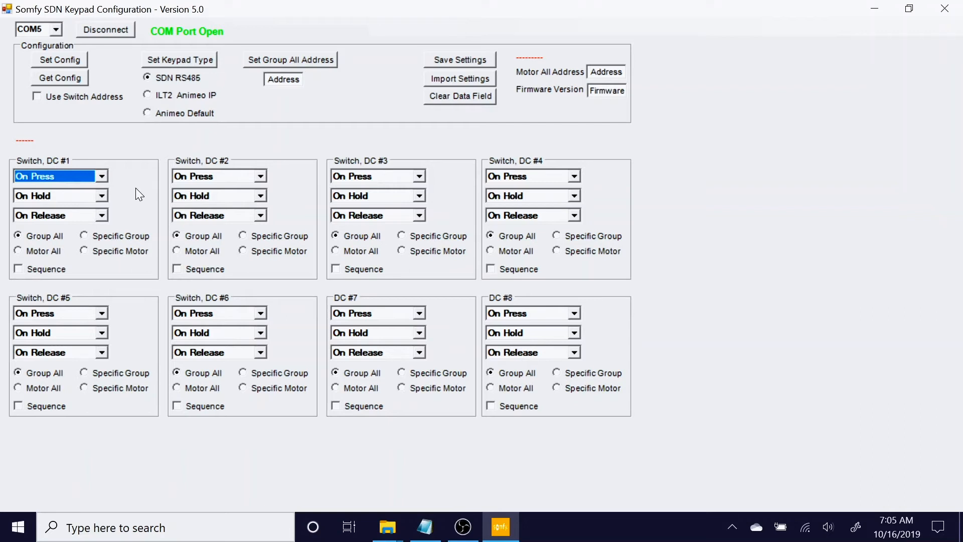
mouse_move(103, 181)
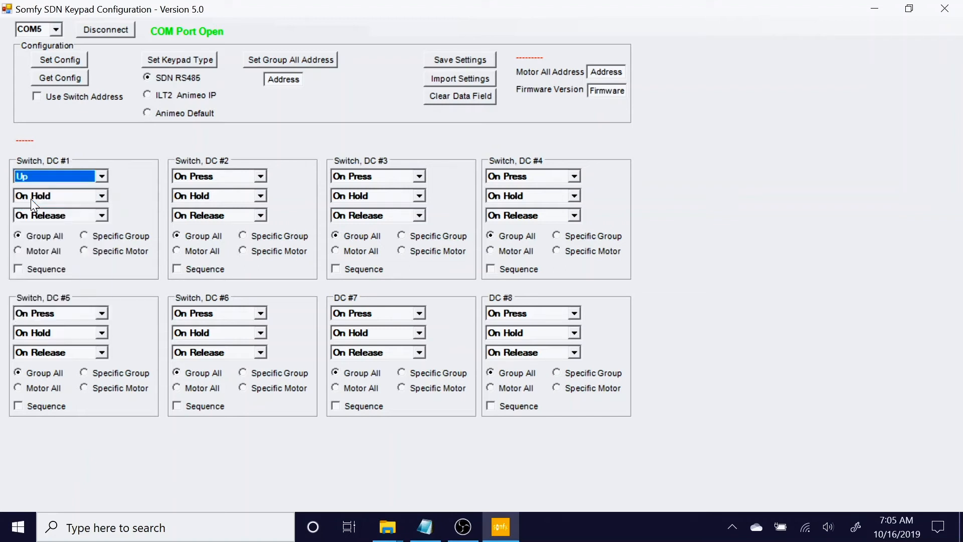
click(102, 215)
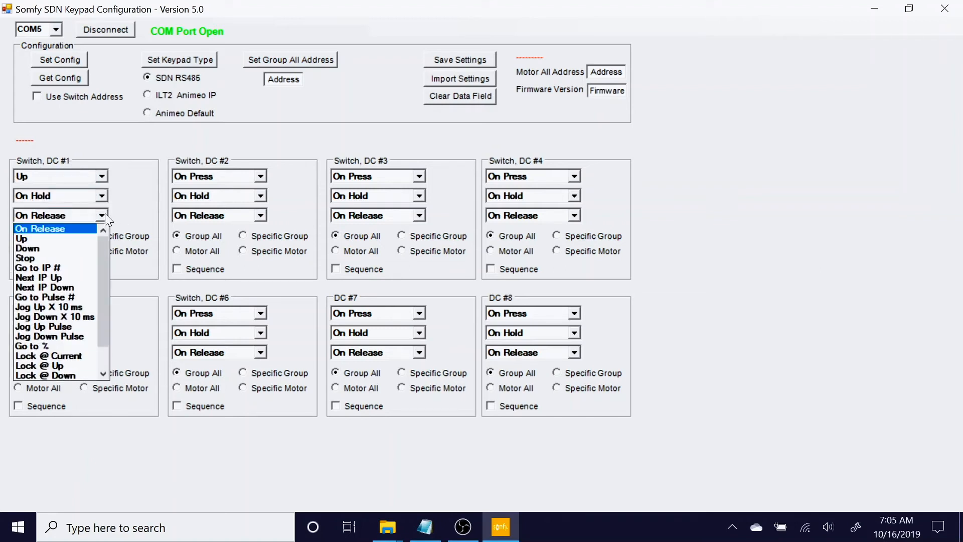
click(25, 258)
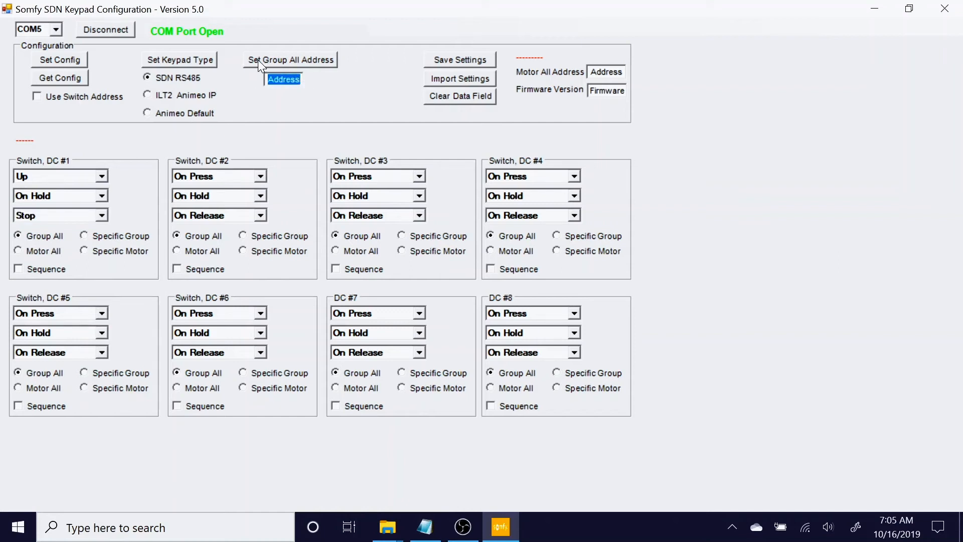
mouse_move(20, 254)
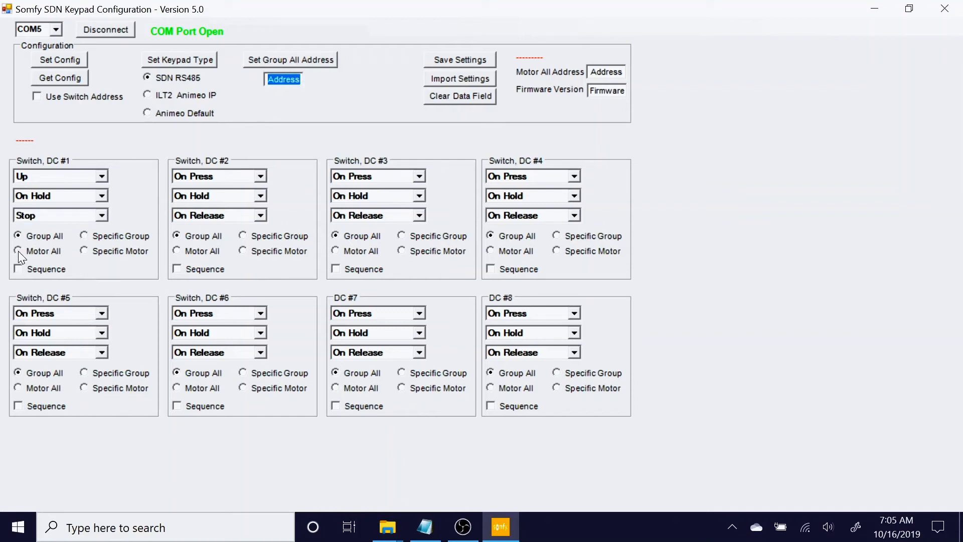
click(18, 250)
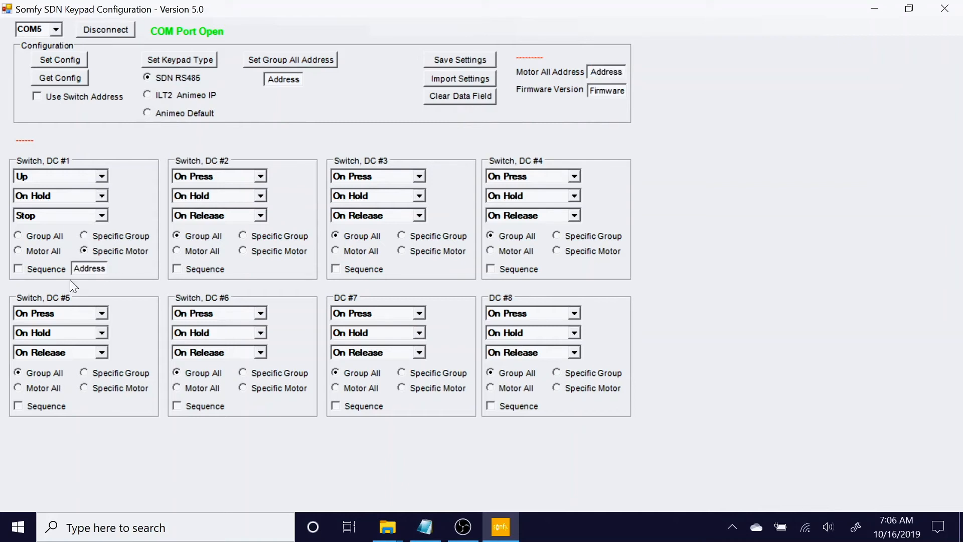
double_click(90, 269)
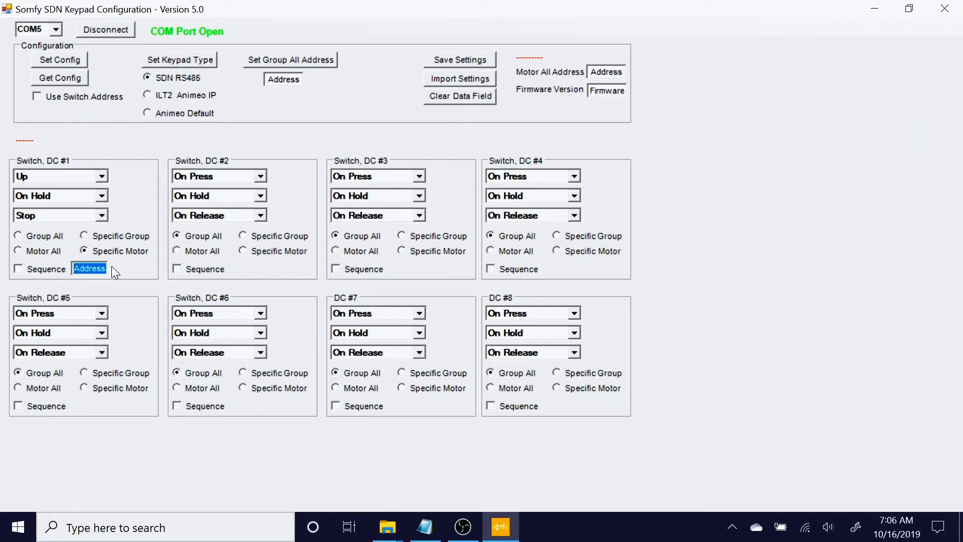
mouse_move(110, 322)
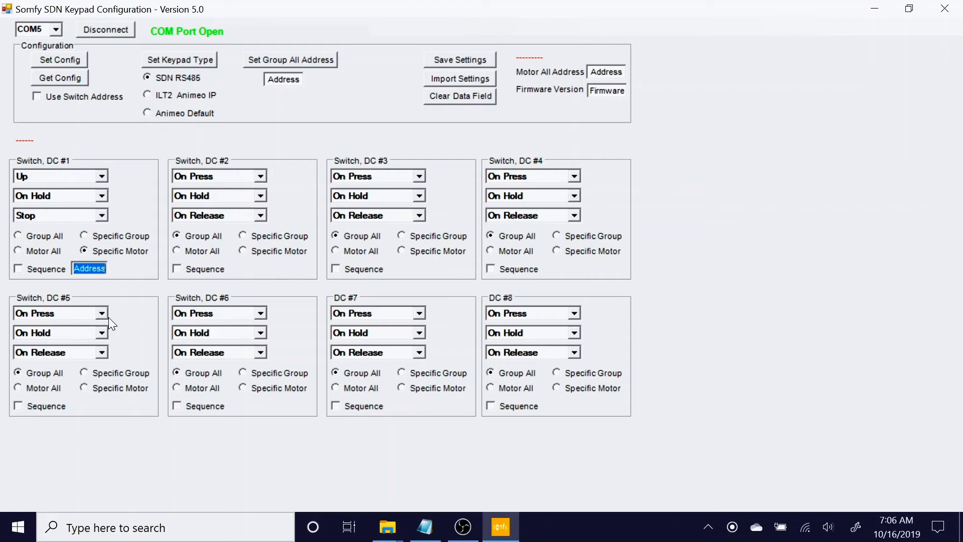
mouse_move(129, 206)
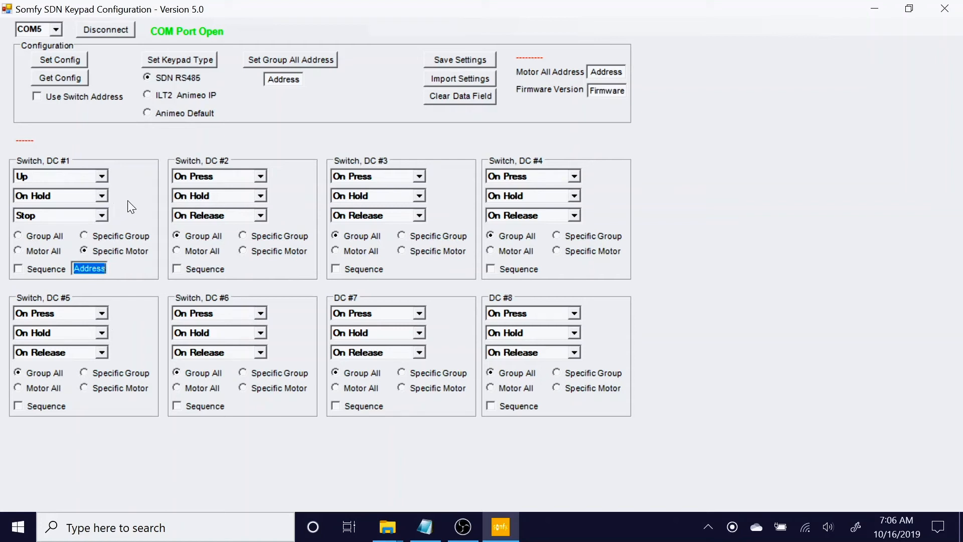
mouse_move(135, 204)
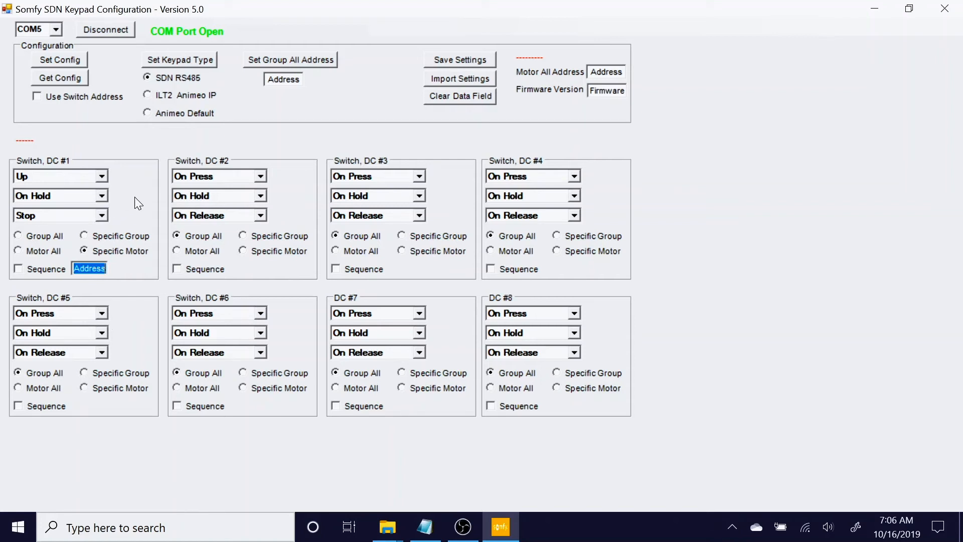
mouse_move(62, 196)
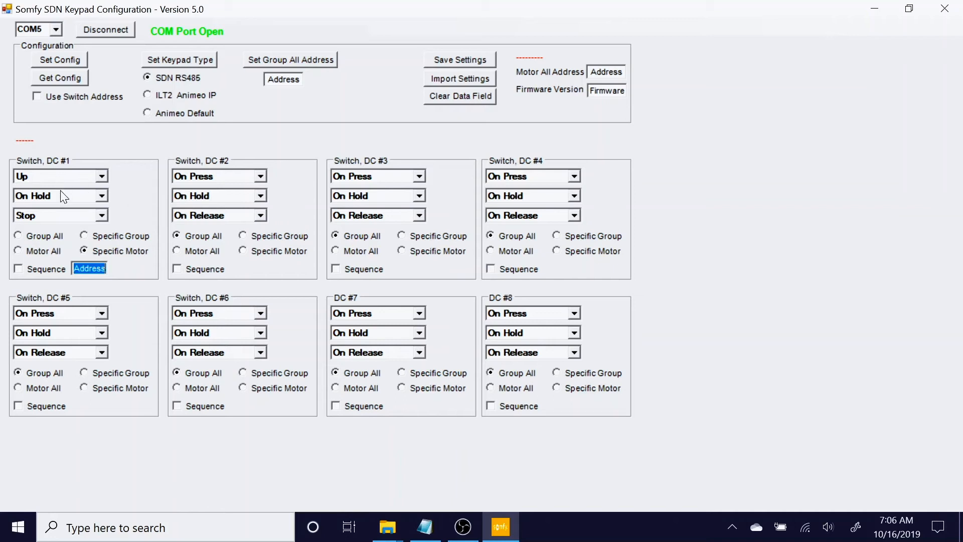
mouse_move(5, 281)
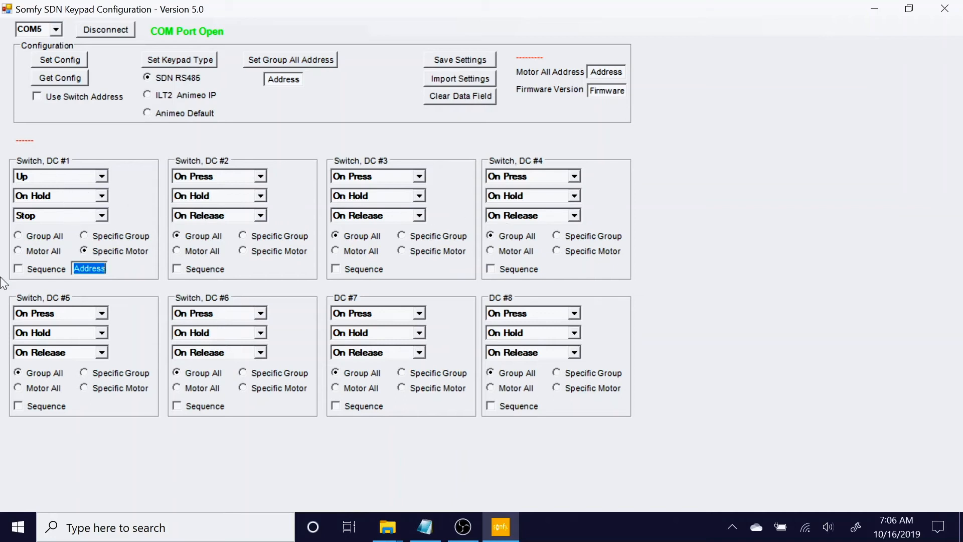
click(18, 269)
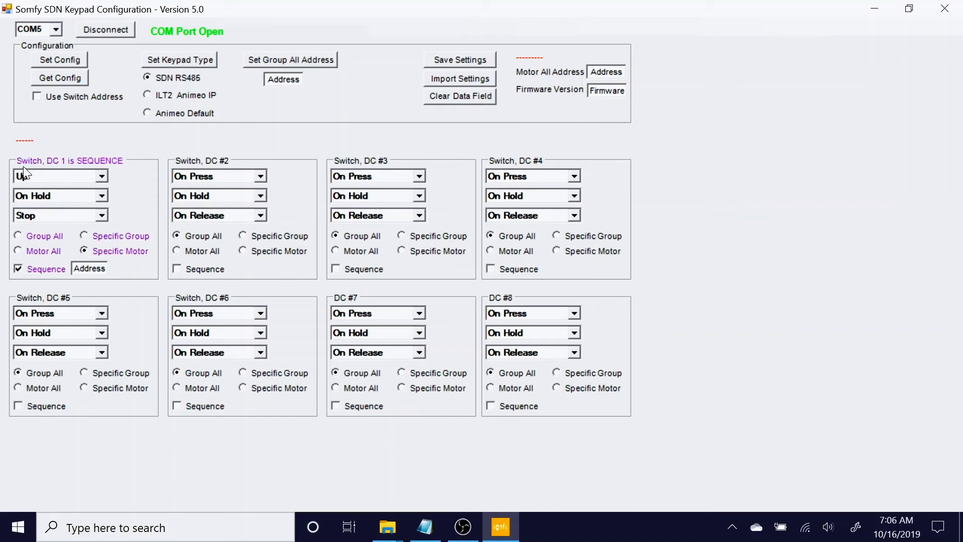
mouse_move(49, 270)
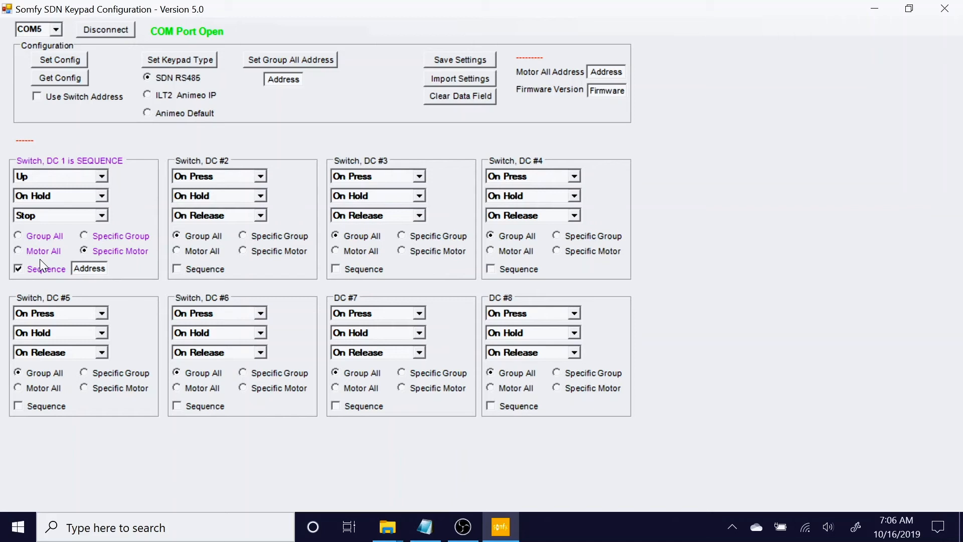
mouse_move(52, 181)
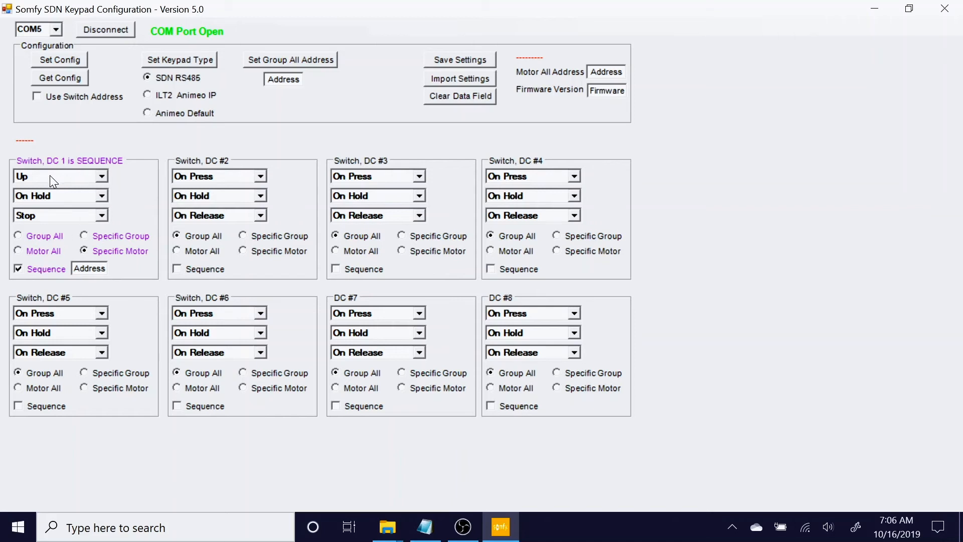
mouse_move(61, 201)
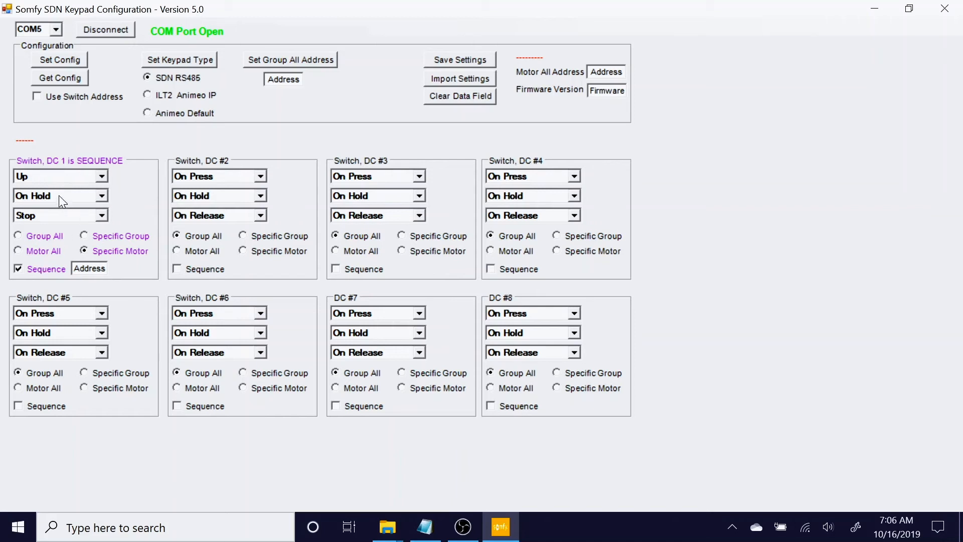
mouse_move(59, 178)
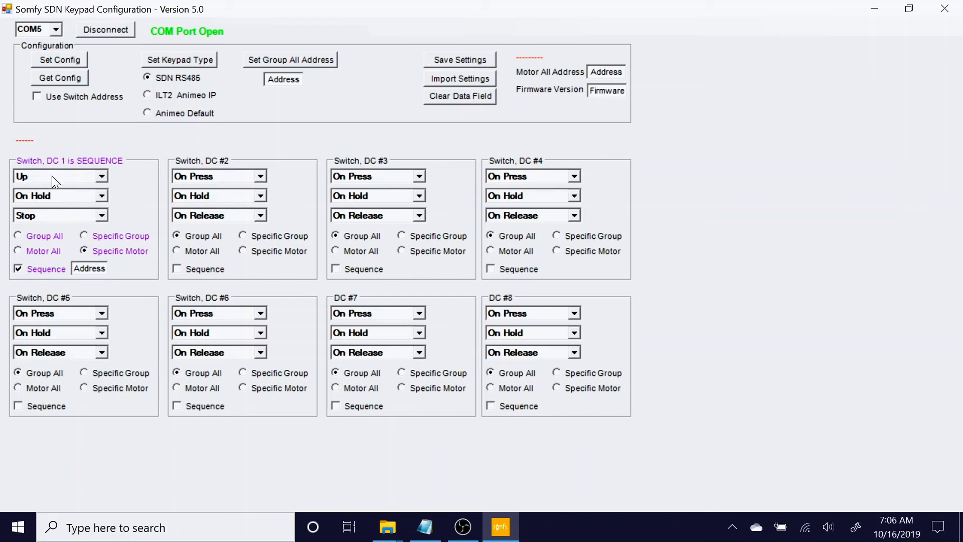
mouse_move(66, 193)
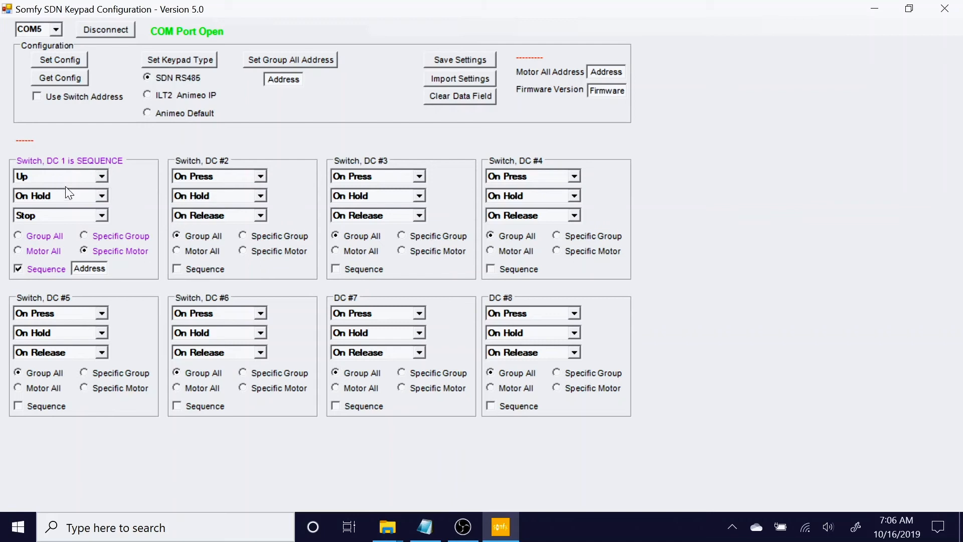
mouse_move(59, 199)
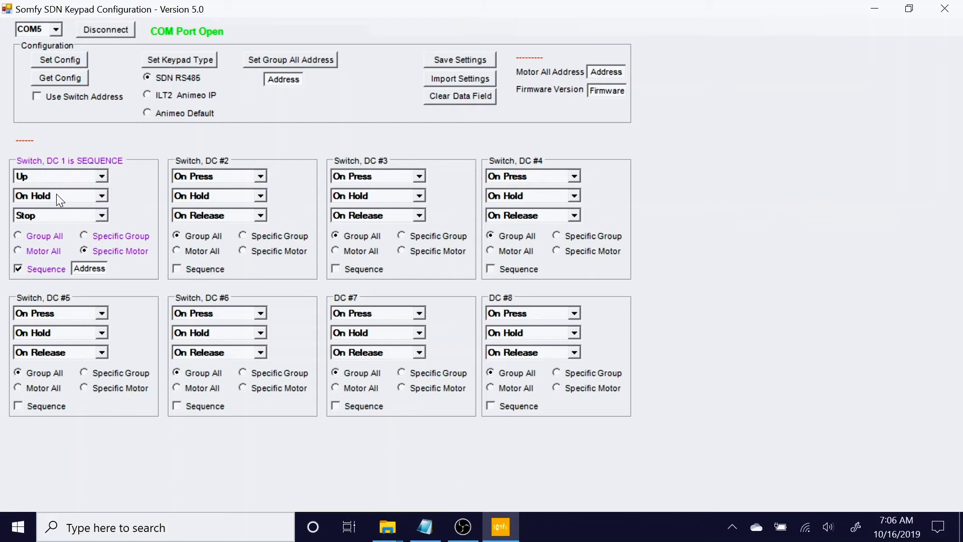
mouse_move(57, 220)
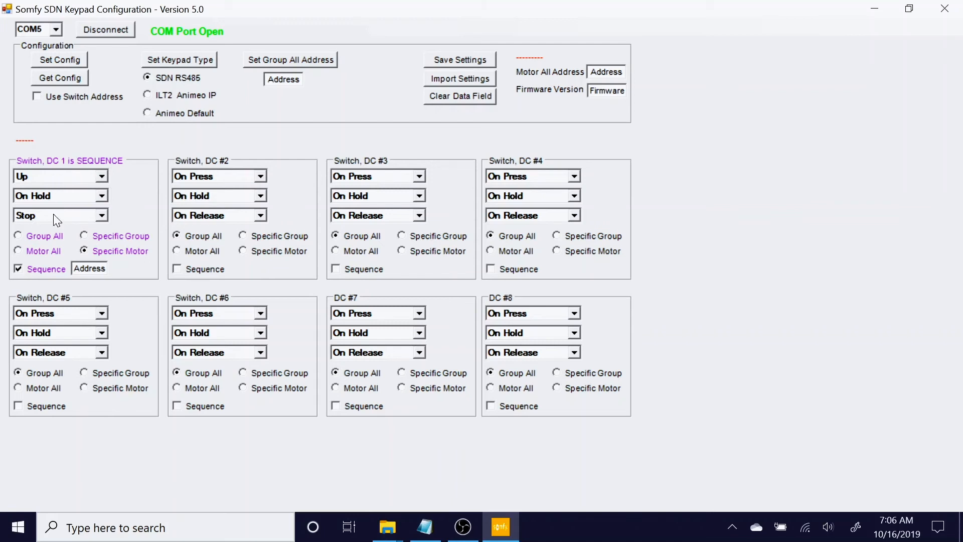
mouse_move(55, 183)
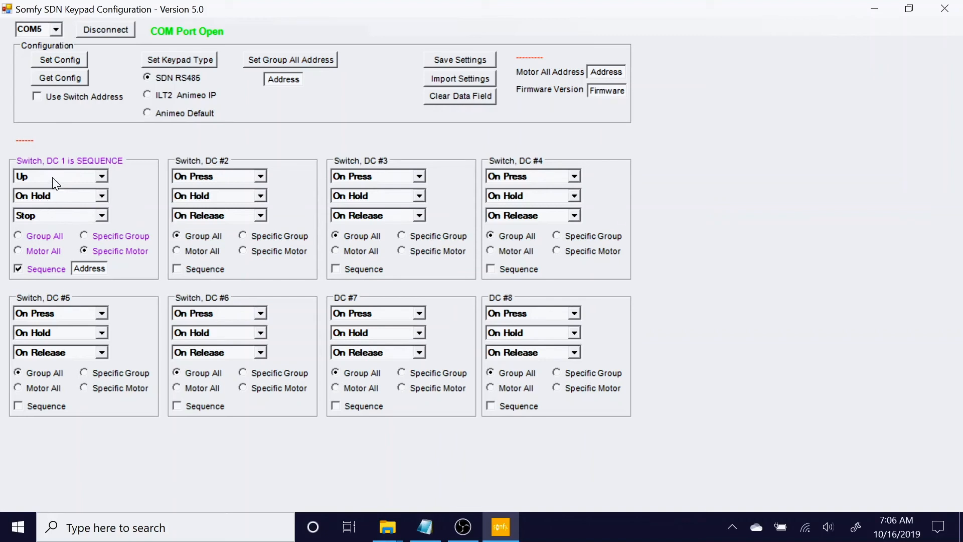
mouse_move(63, 203)
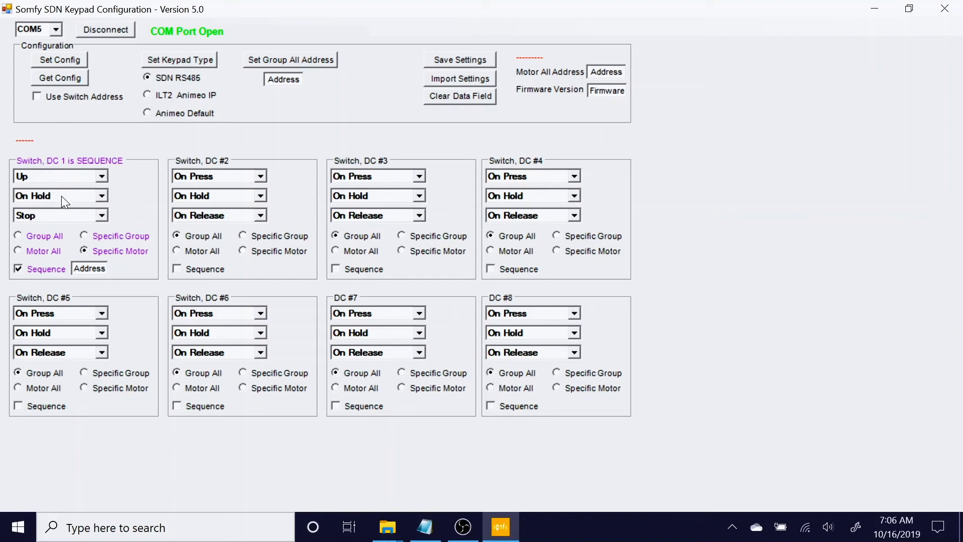
mouse_move(60, 208)
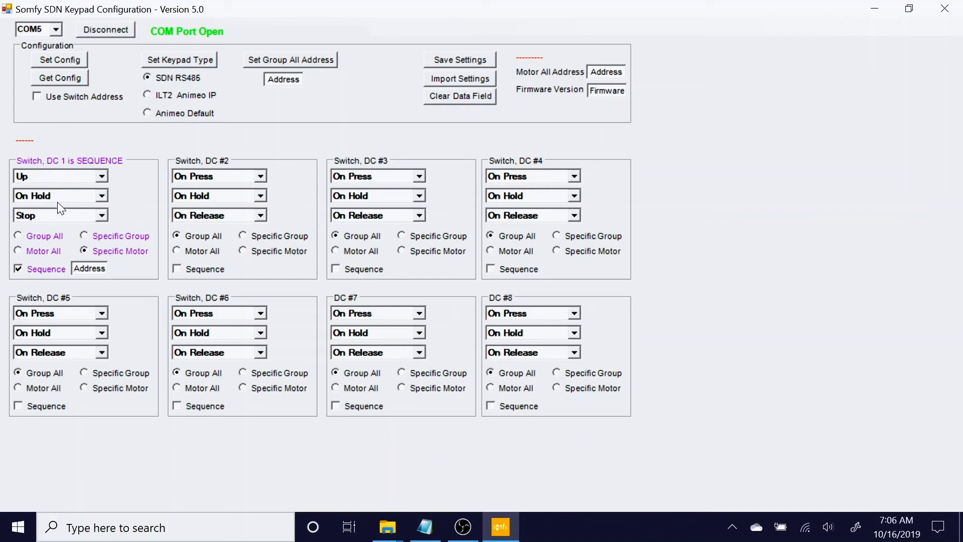
mouse_move(60, 200)
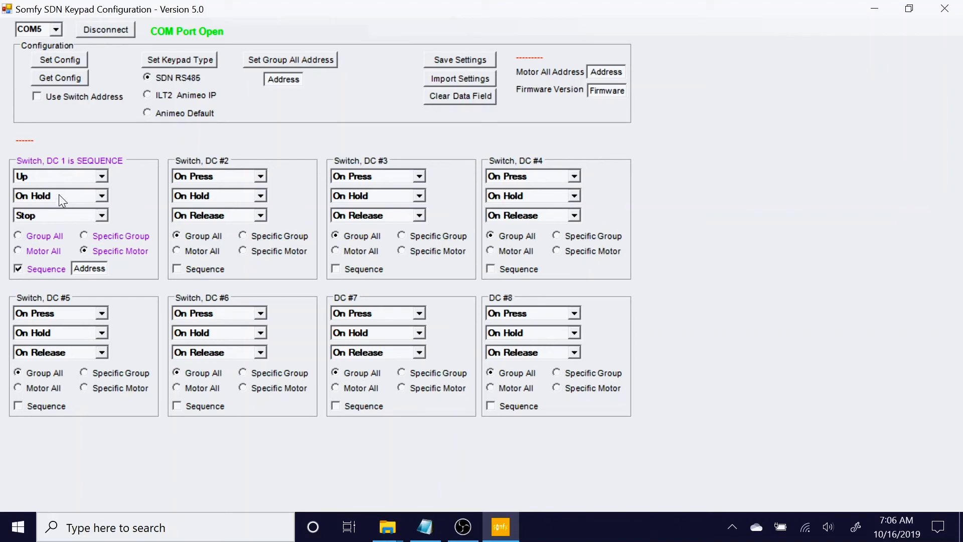
mouse_move(147, 205)
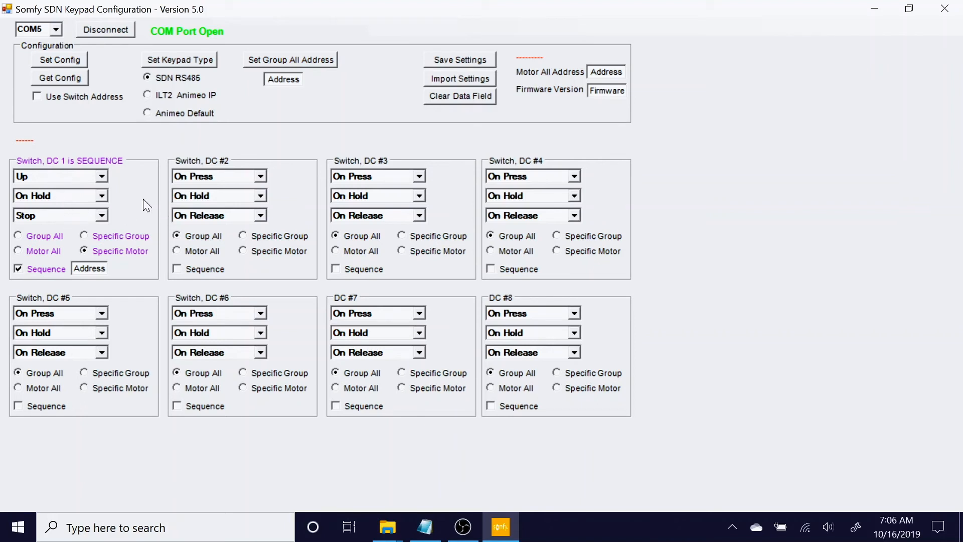
mouse_move(66, 192)
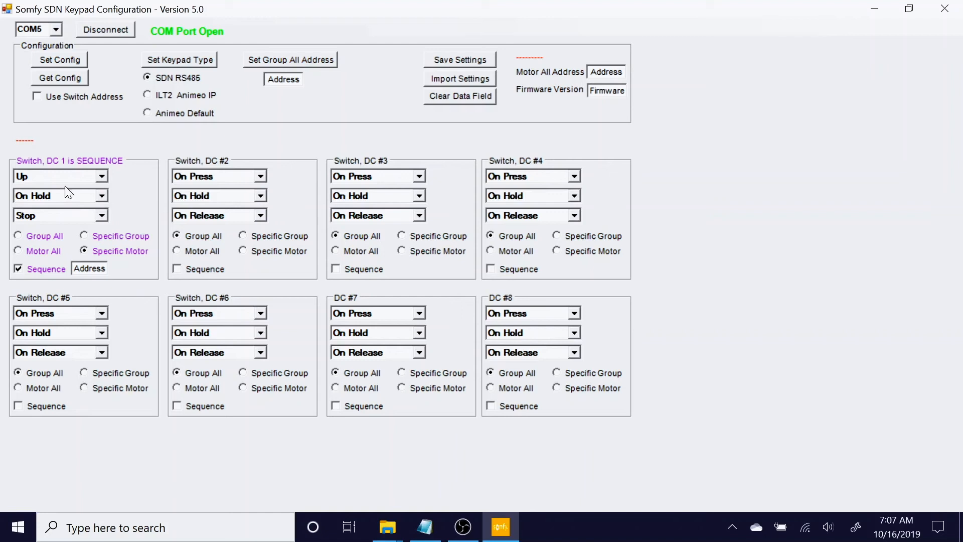
mouse_move(50, 202)
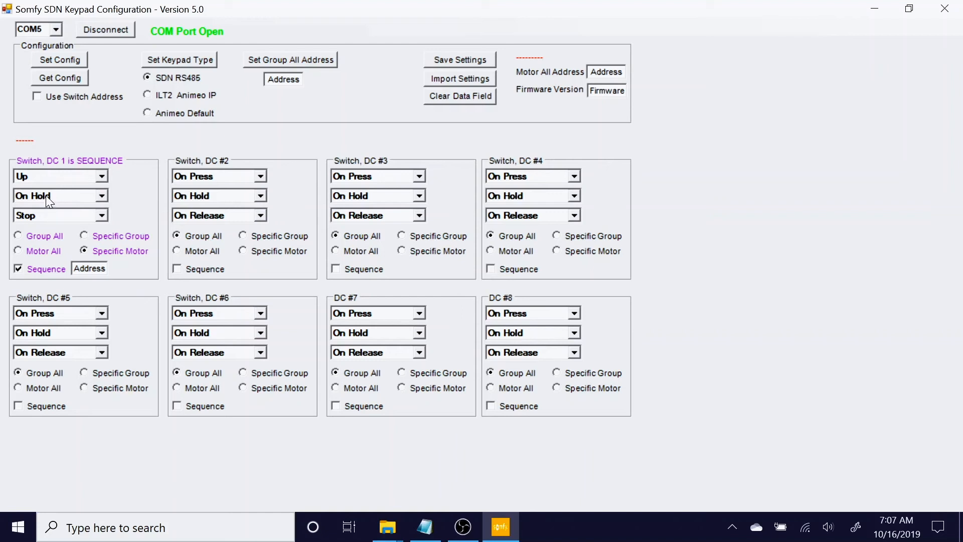
mouse_move(5, 162)
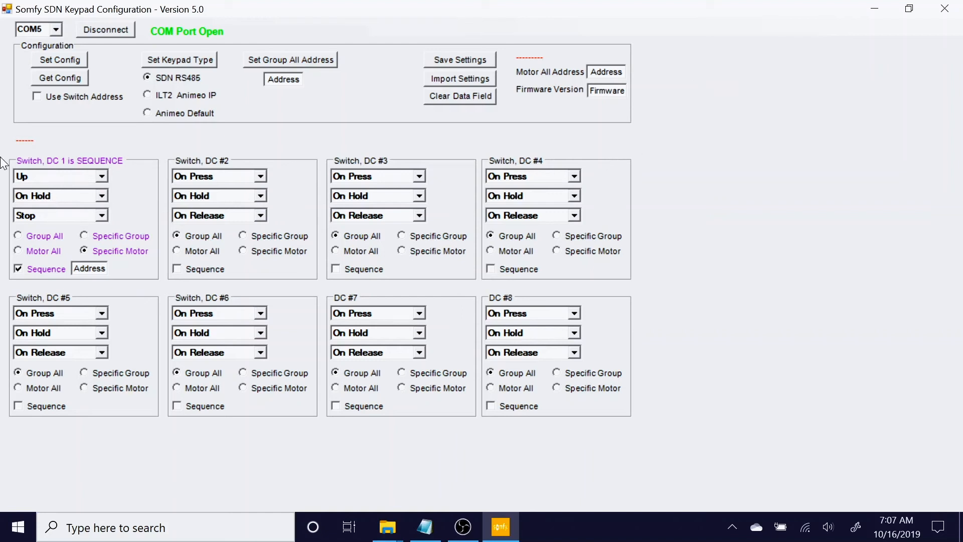
mouse_move(301, 128)
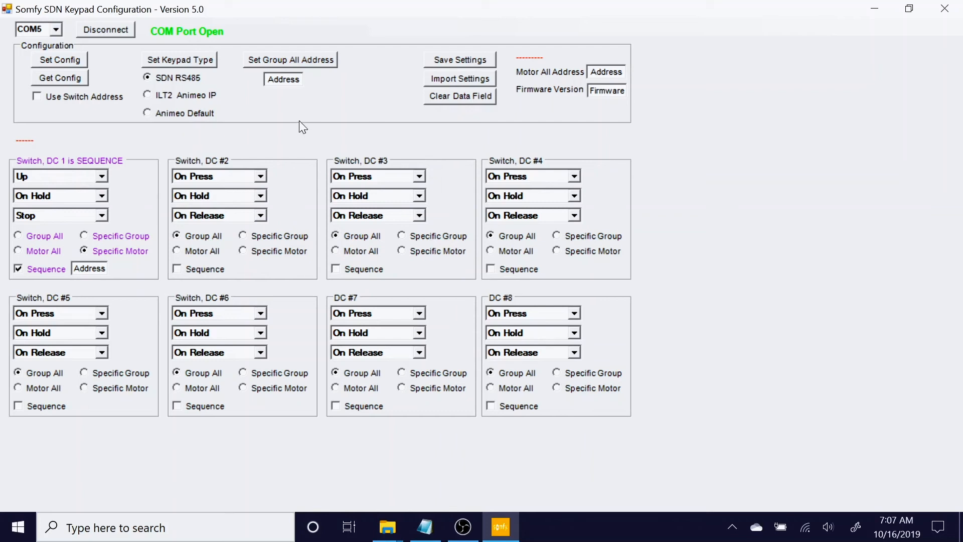
mouse_move(605, 303)
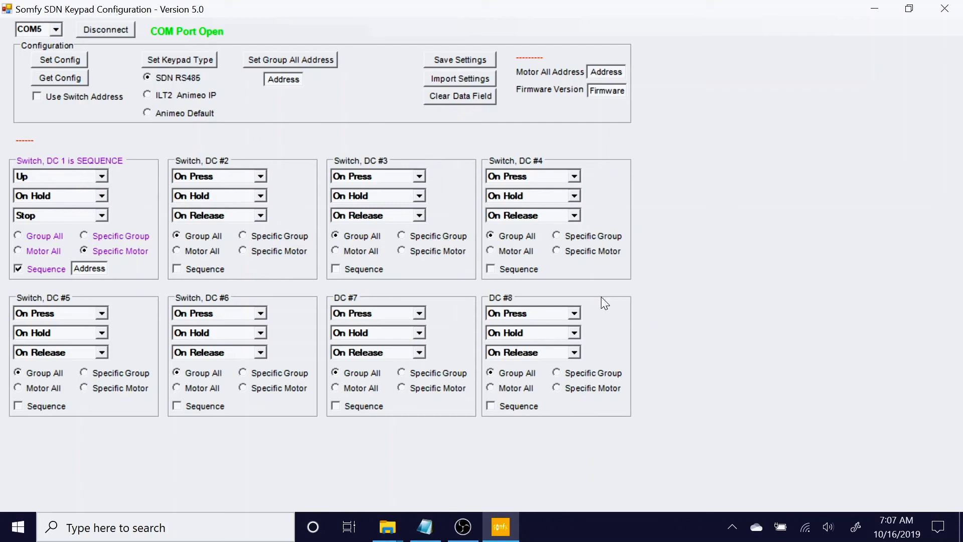
mouse_move(220, 166)
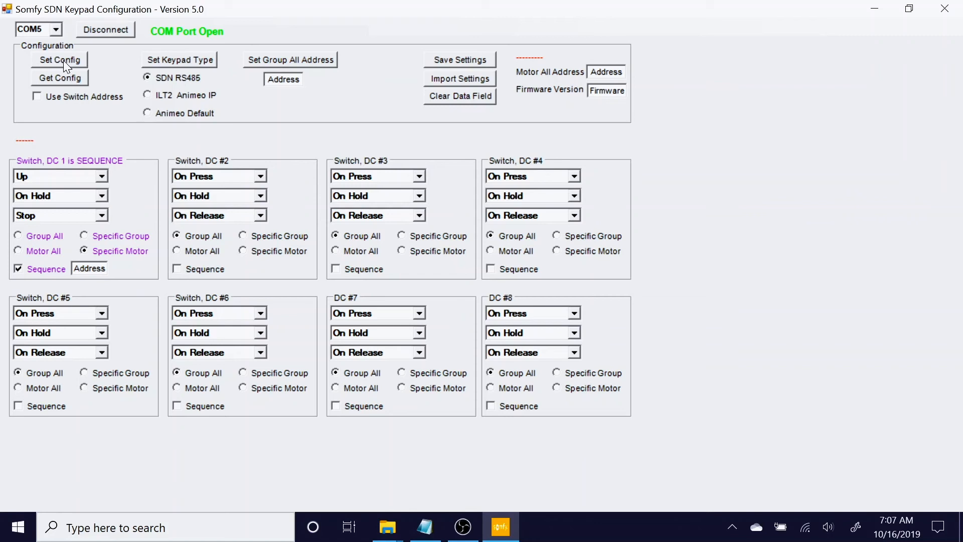
Step: Write the button 1 settings to the keypad with Set Config, then clear all data fields
click(59, 60)
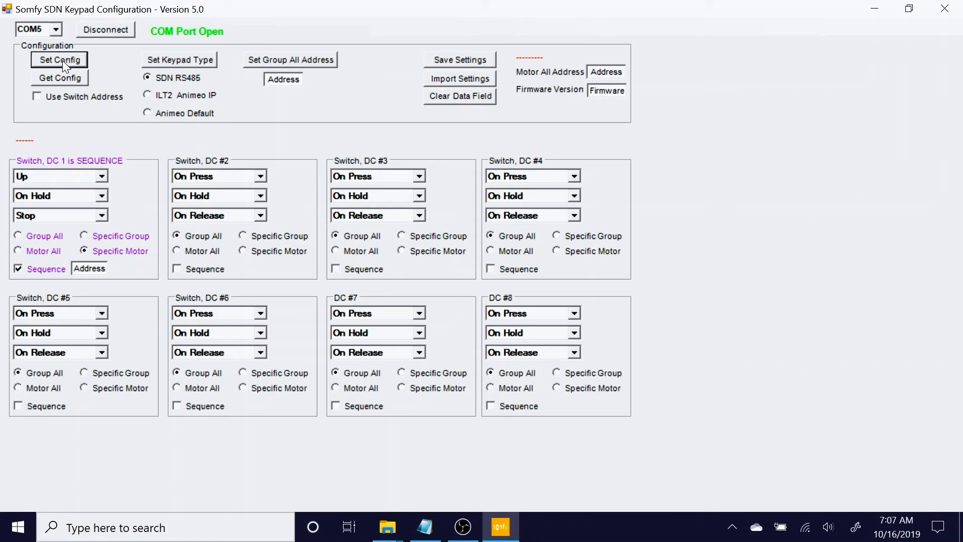
click(59, 59)
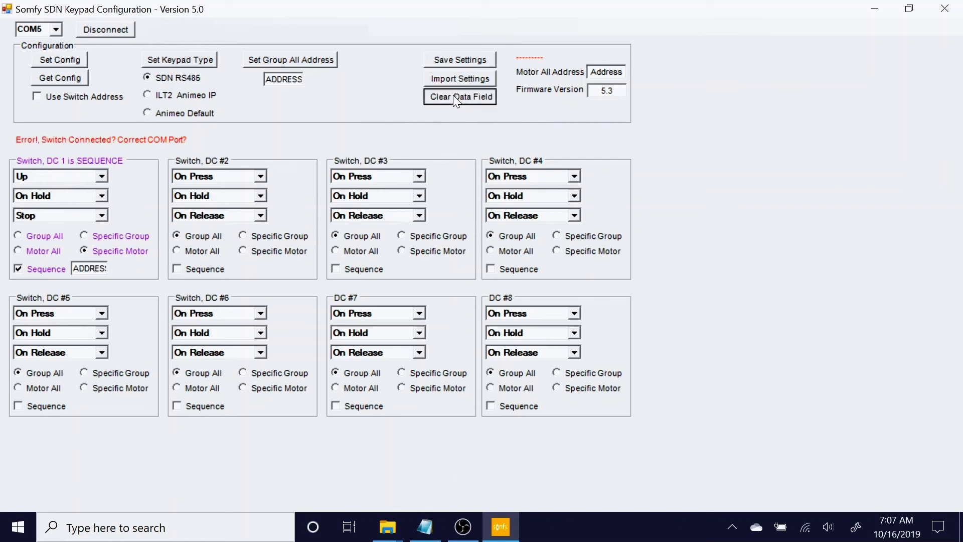
click(459, 96)
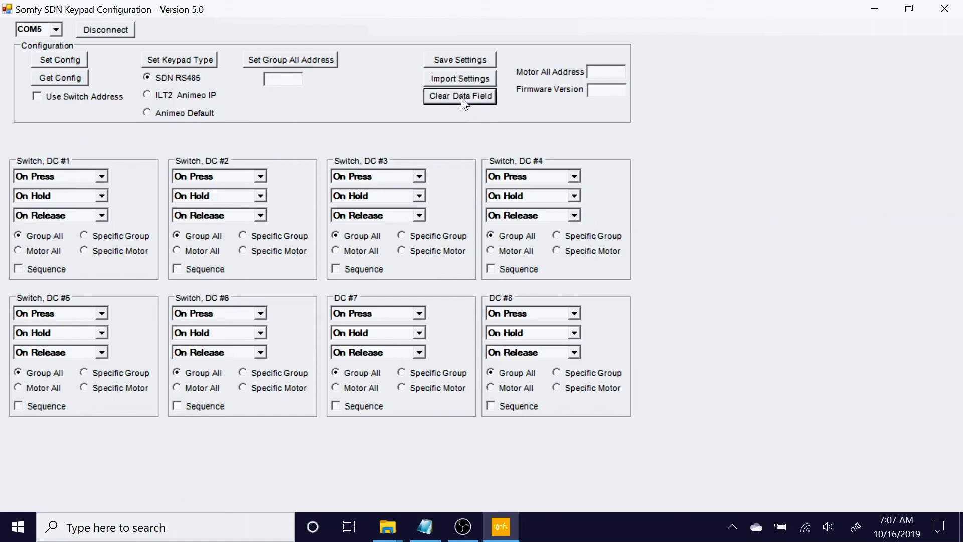
mouse_move(367, 199)
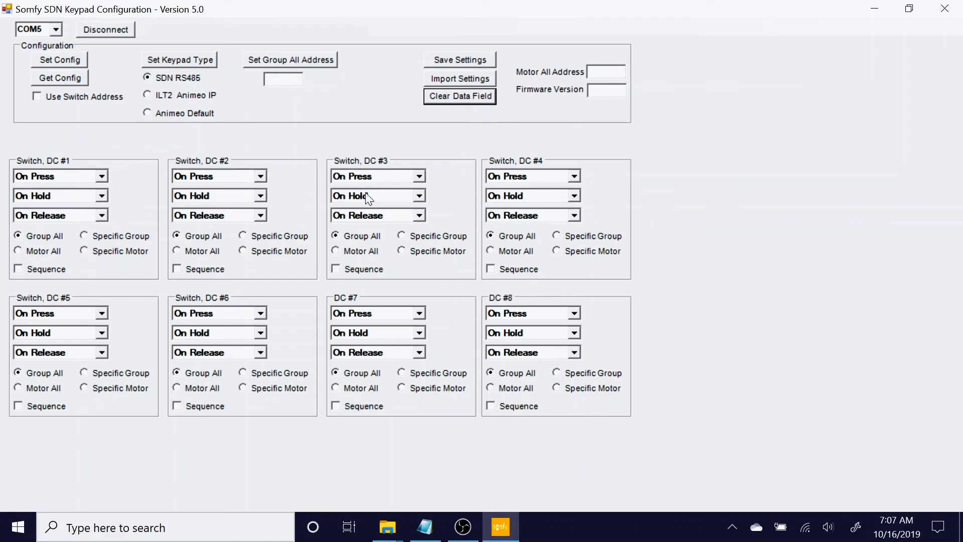
mouse_move(64, 91)
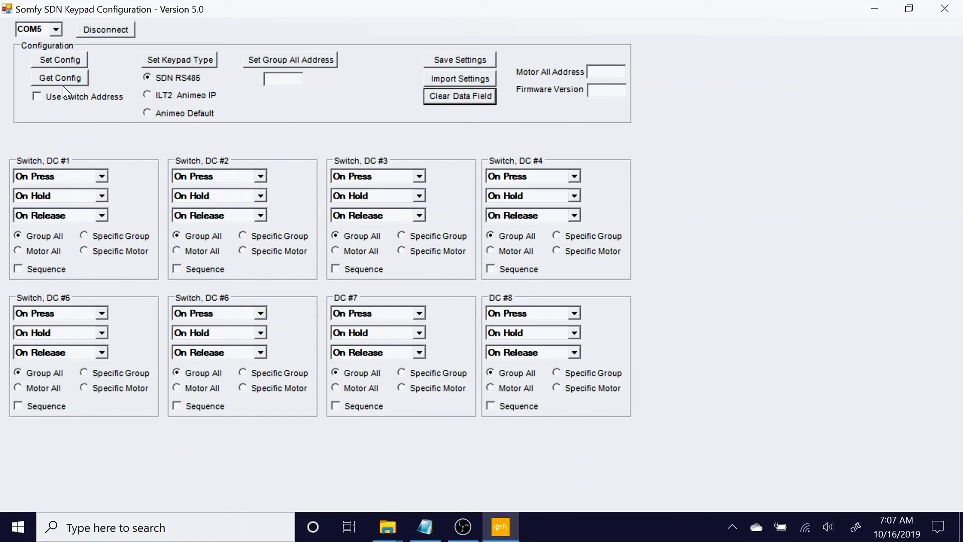
Step: Read back the keypad with Get Config, showing switch DC #1 Up/Stop sequence and firmware 5.3
click(59, 77)
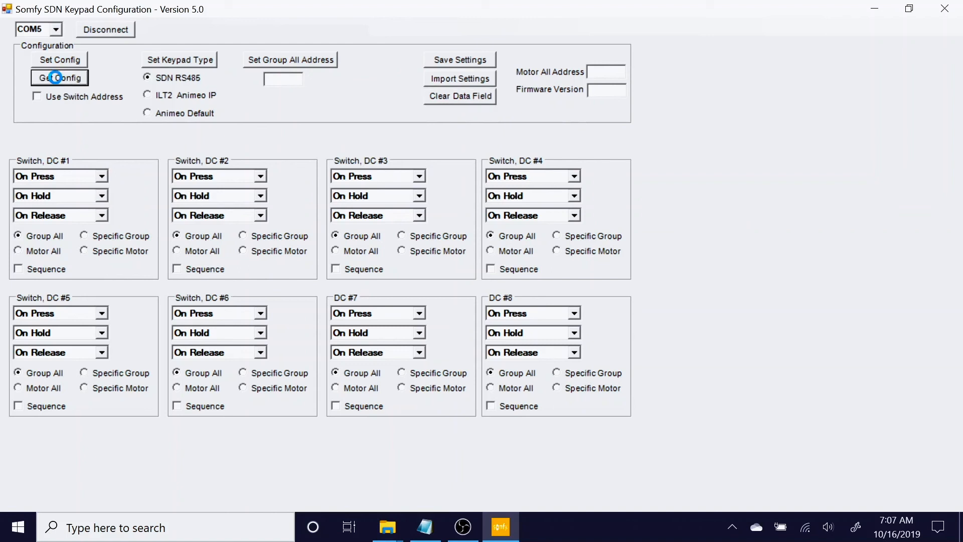
click(59, 77)
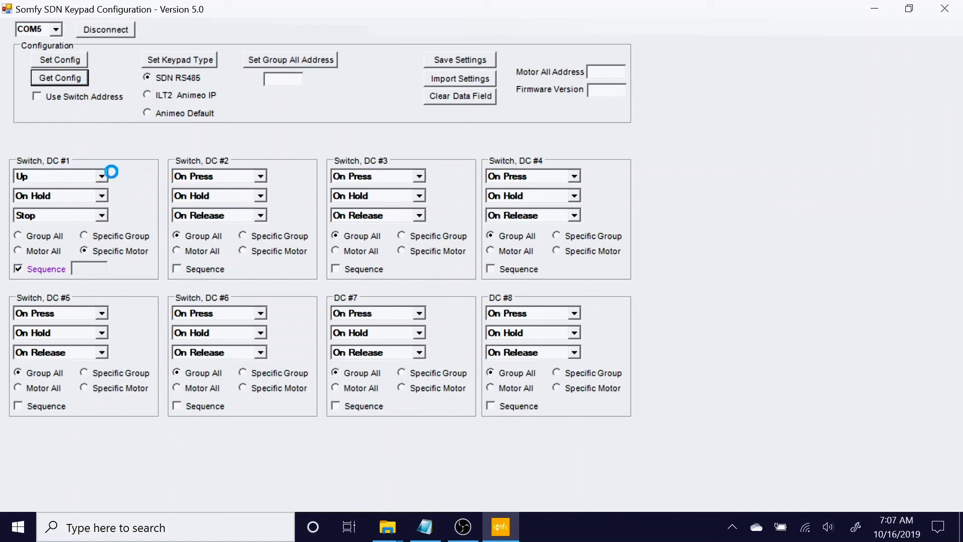
click(59, 77)
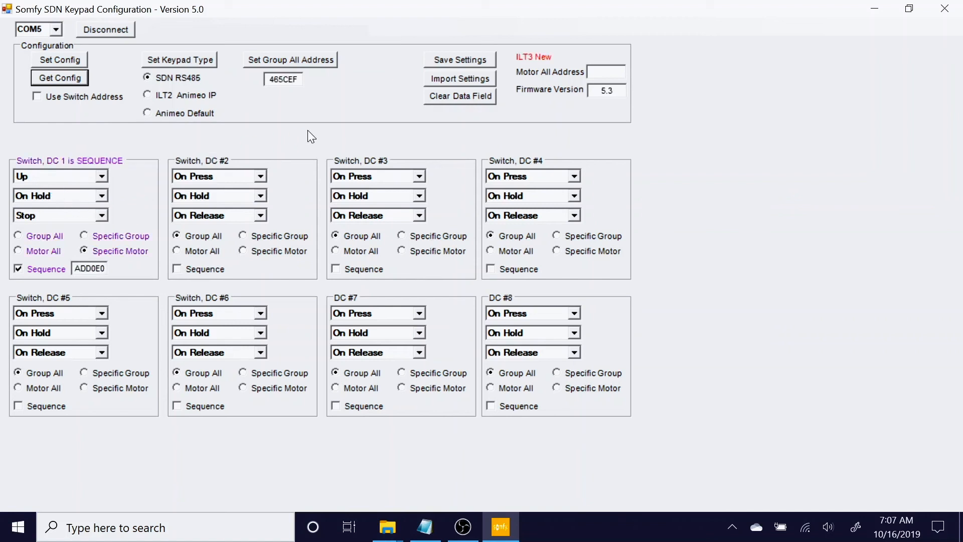
mouse_move(289, 276)
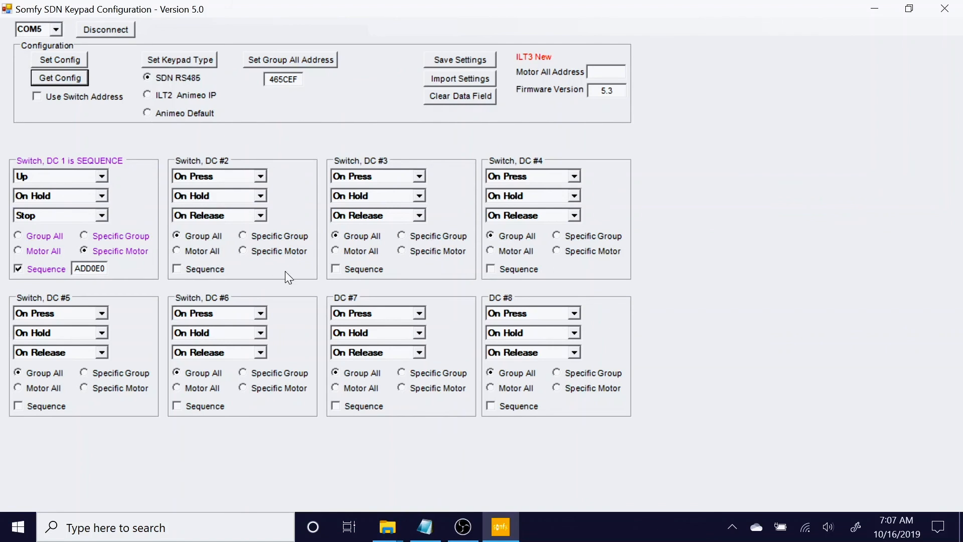
mouse_move(240, 103)
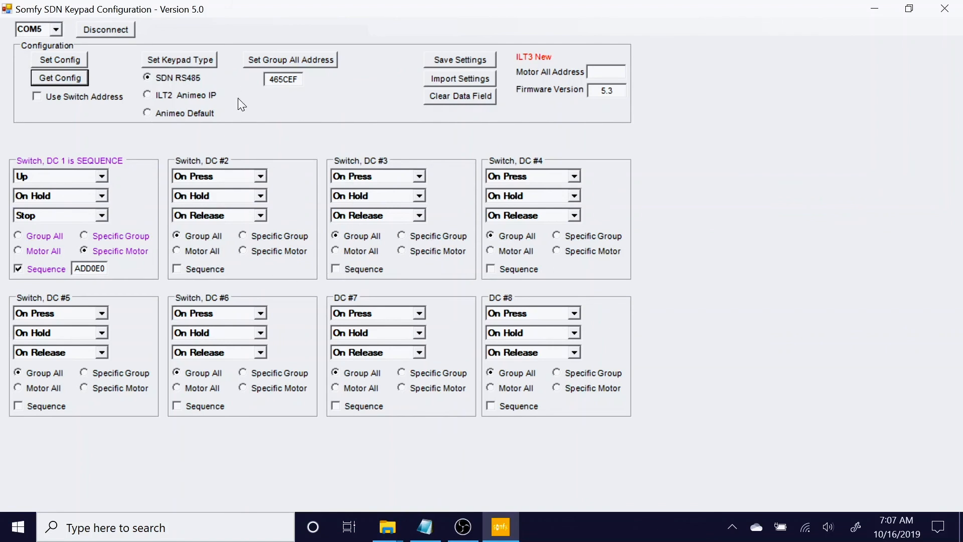
mouse_move(55, 200)
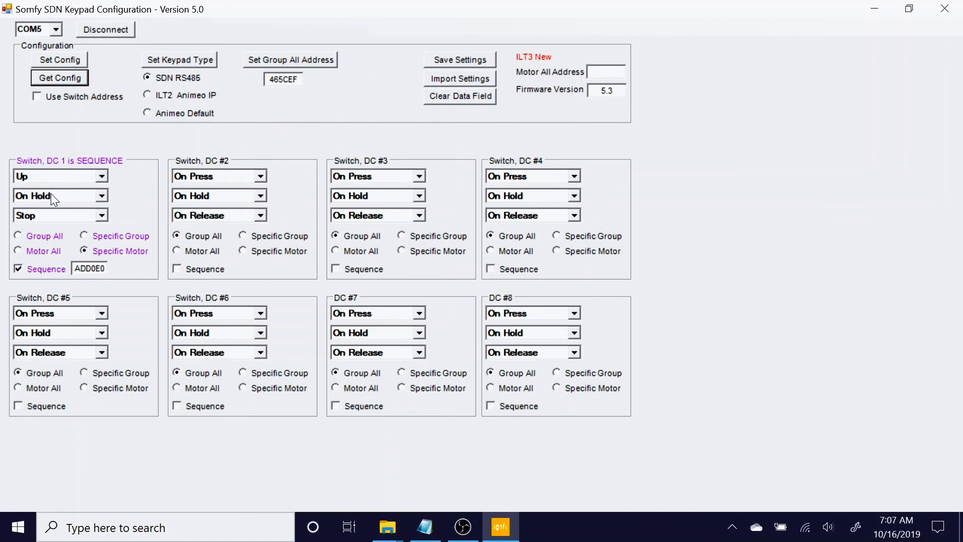
mouse_move(13, 250)
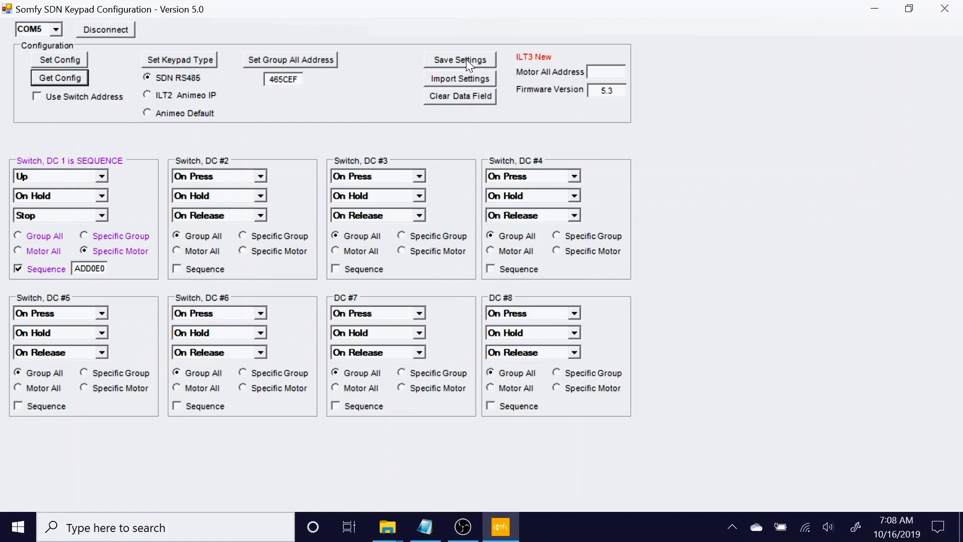
mouse_move(472, 84)
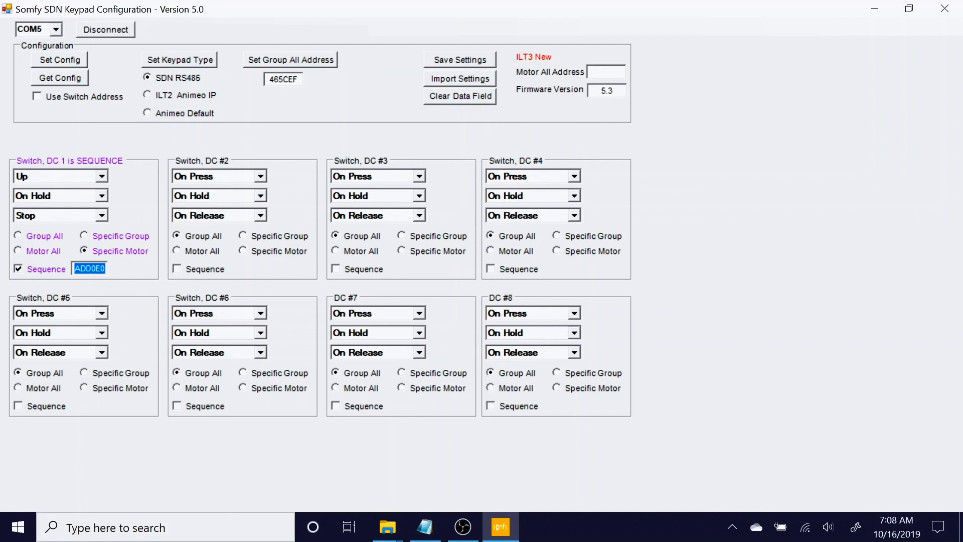
mouse_move(103, 281)
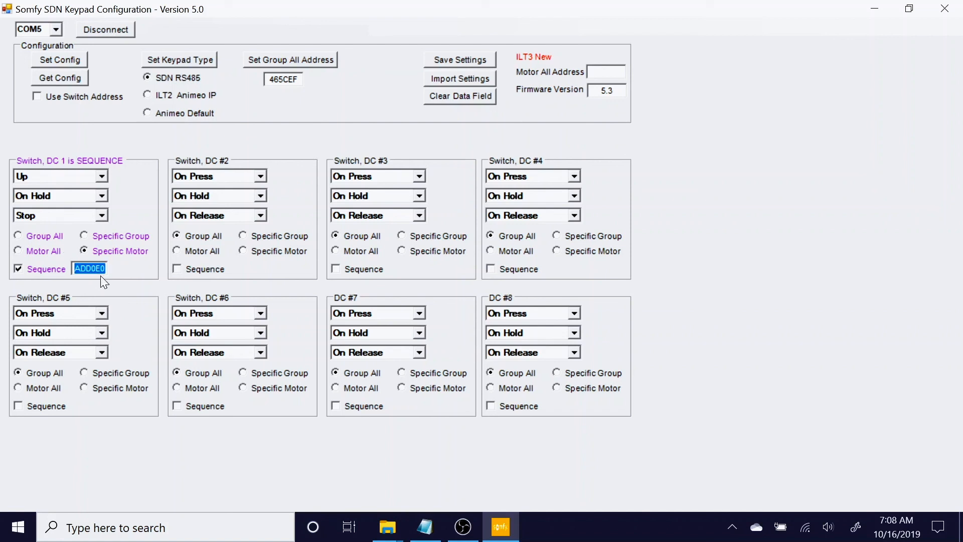
mouse_move(343, 111)
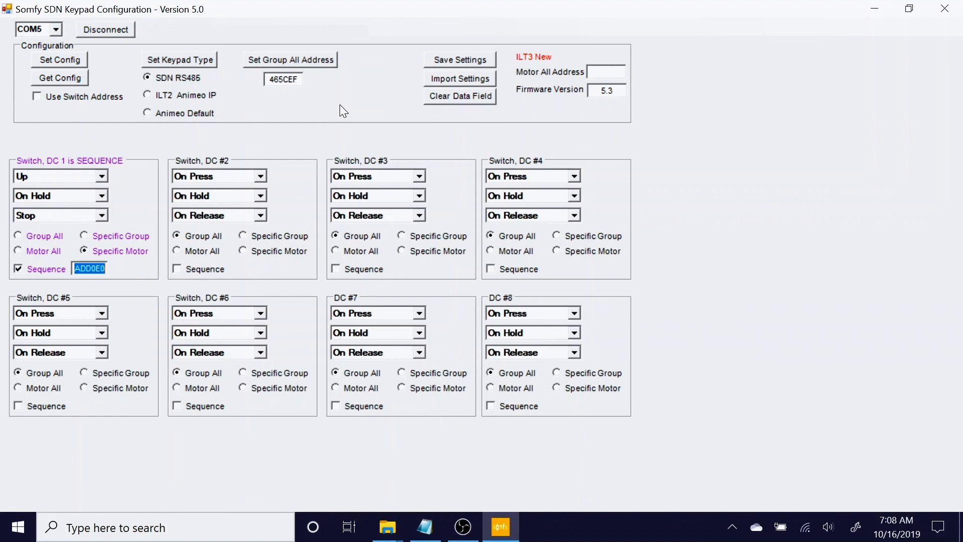